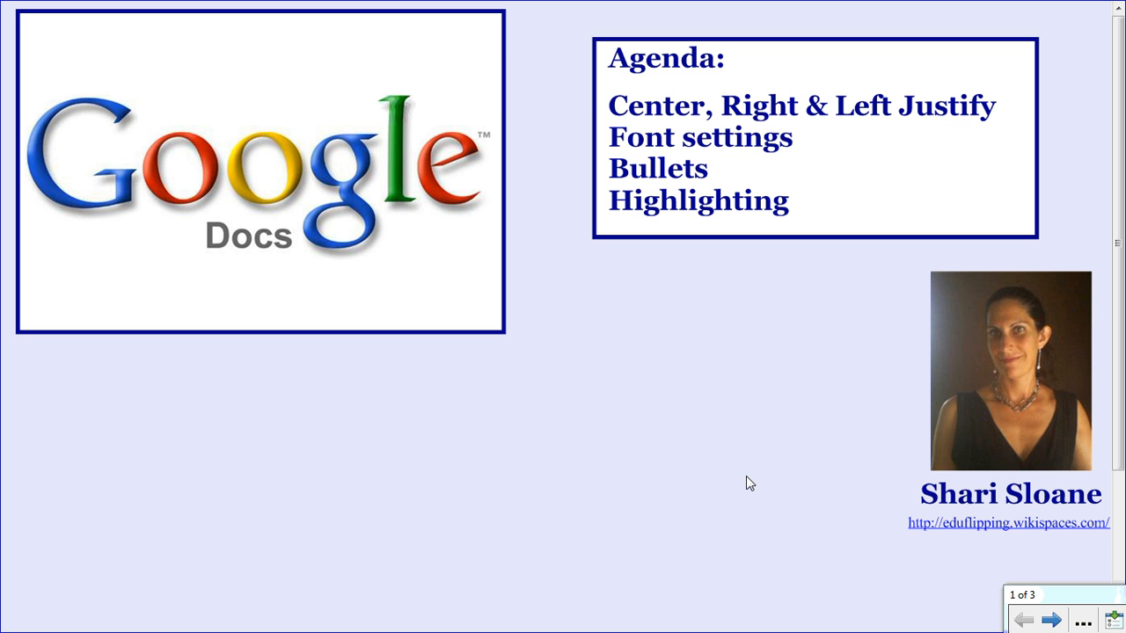
mouse_move(1038, 612)
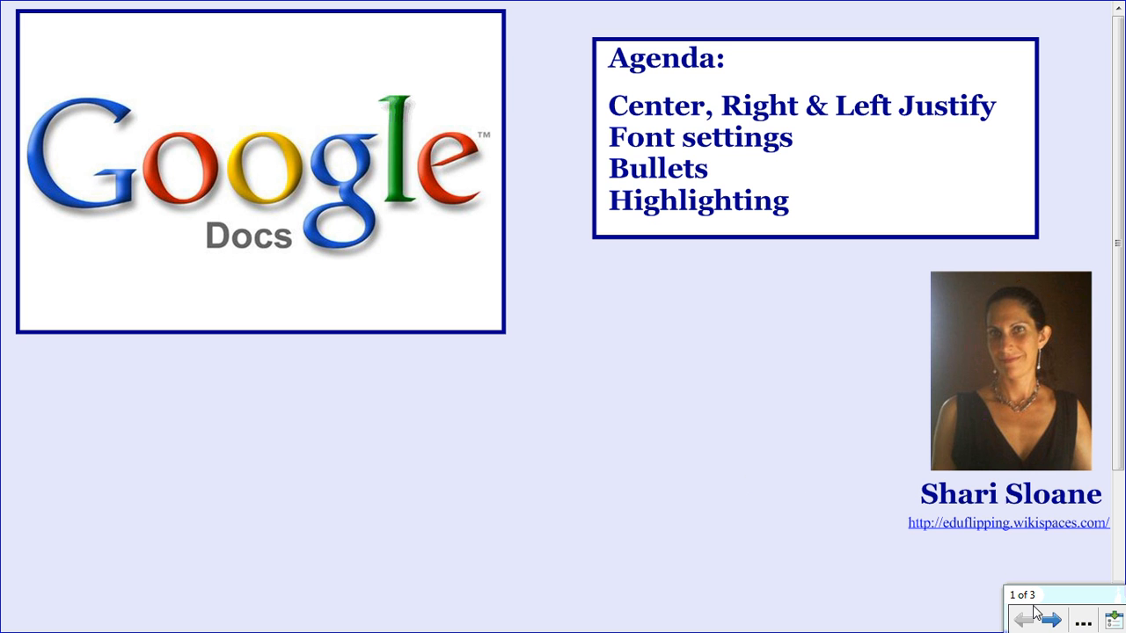
- Advance the slideshow to slide 2, which lists the task steps
left_click(1052, 619)
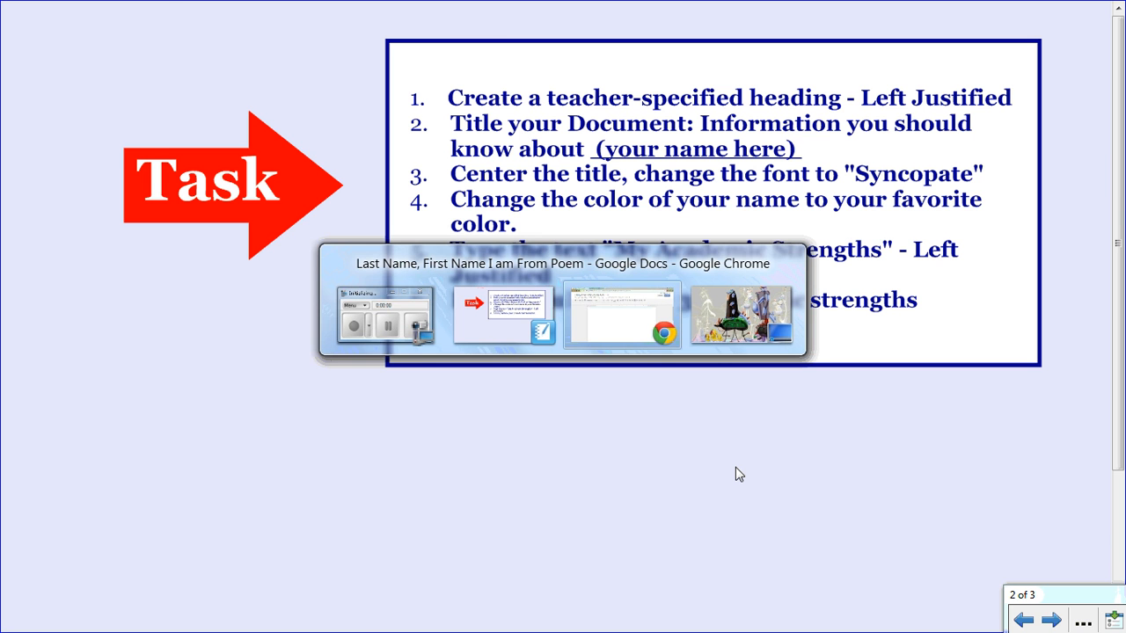
- Switch to the Google Docs window and place the cursor at the top of the blank page
left_click(623, 313)
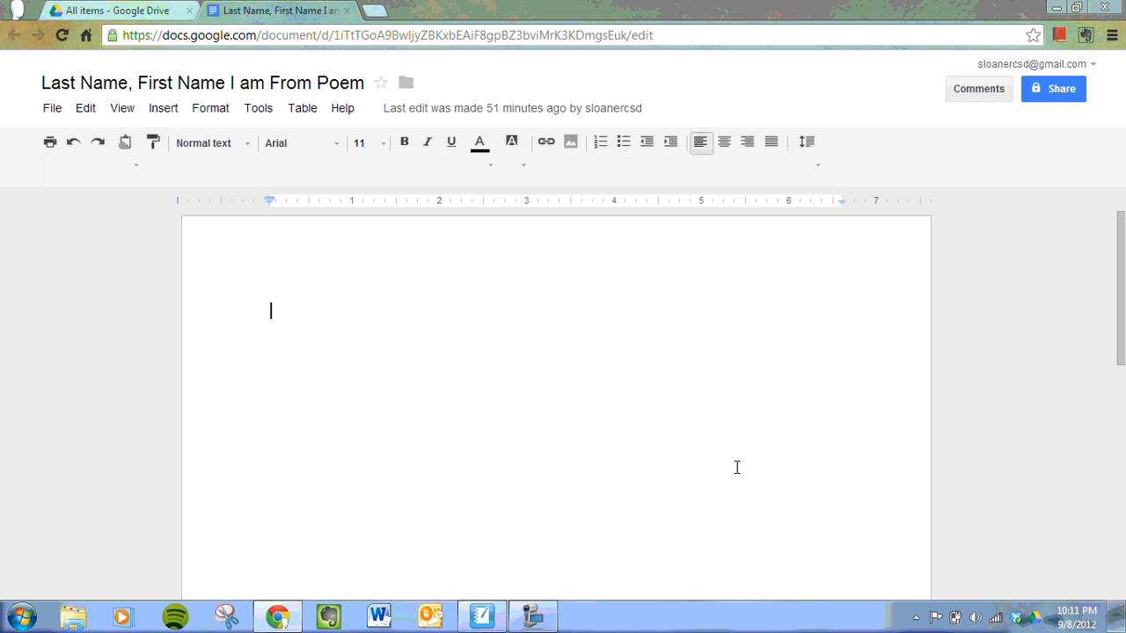
left_click(533, 616)
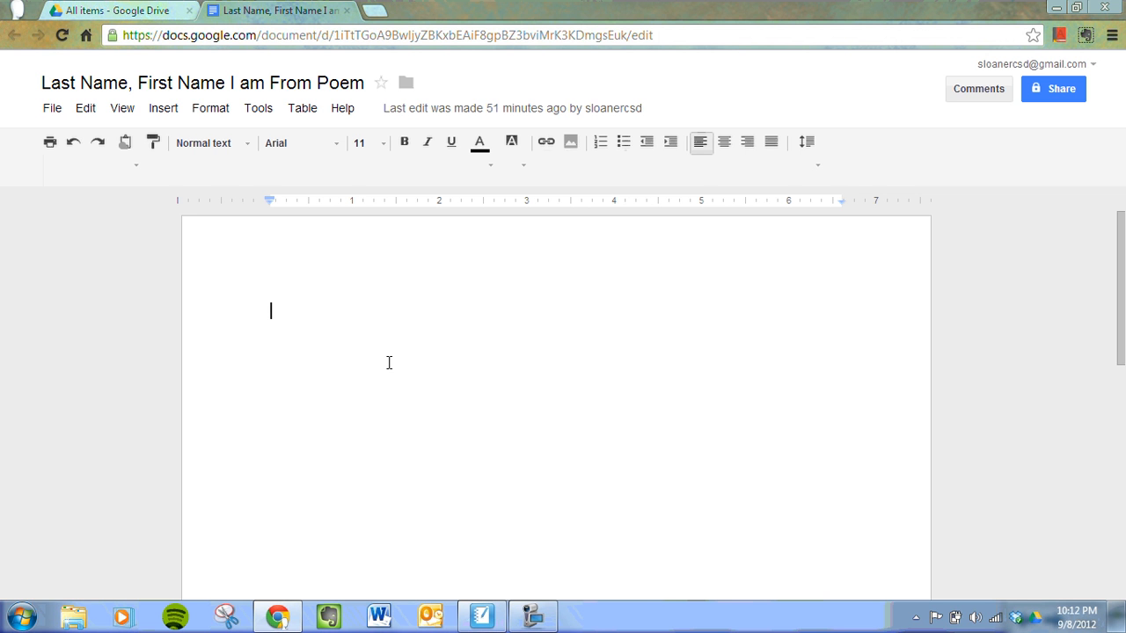
- Write the three heading lines 'Last Name, First Name', 'Date' and 'Assignment', fixing a typo
type("Sast")
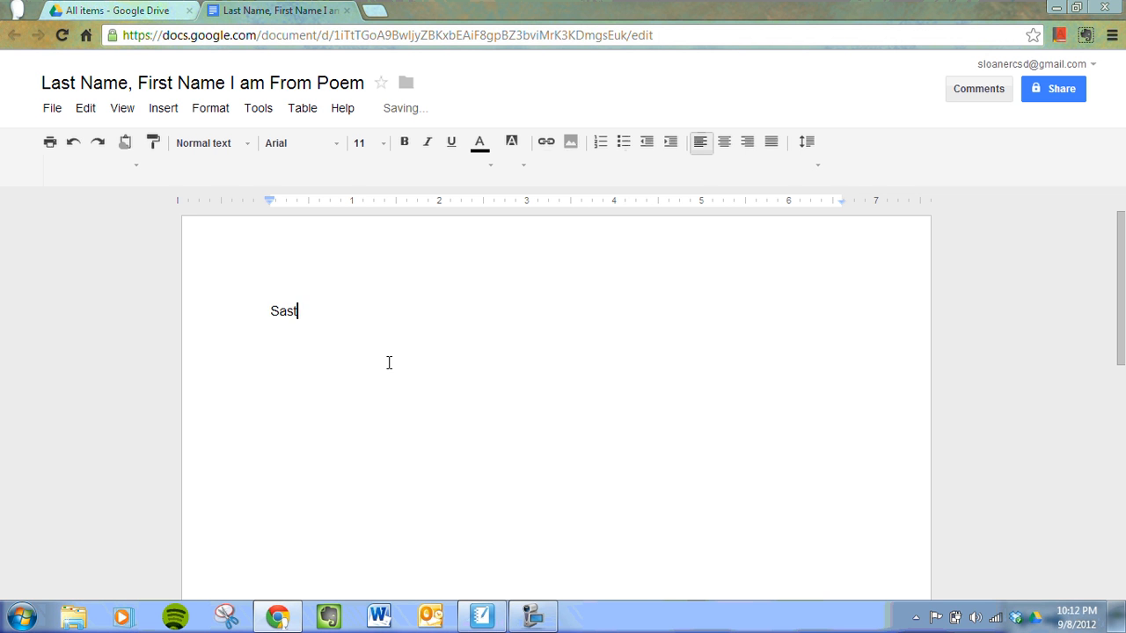
key("Backspace")
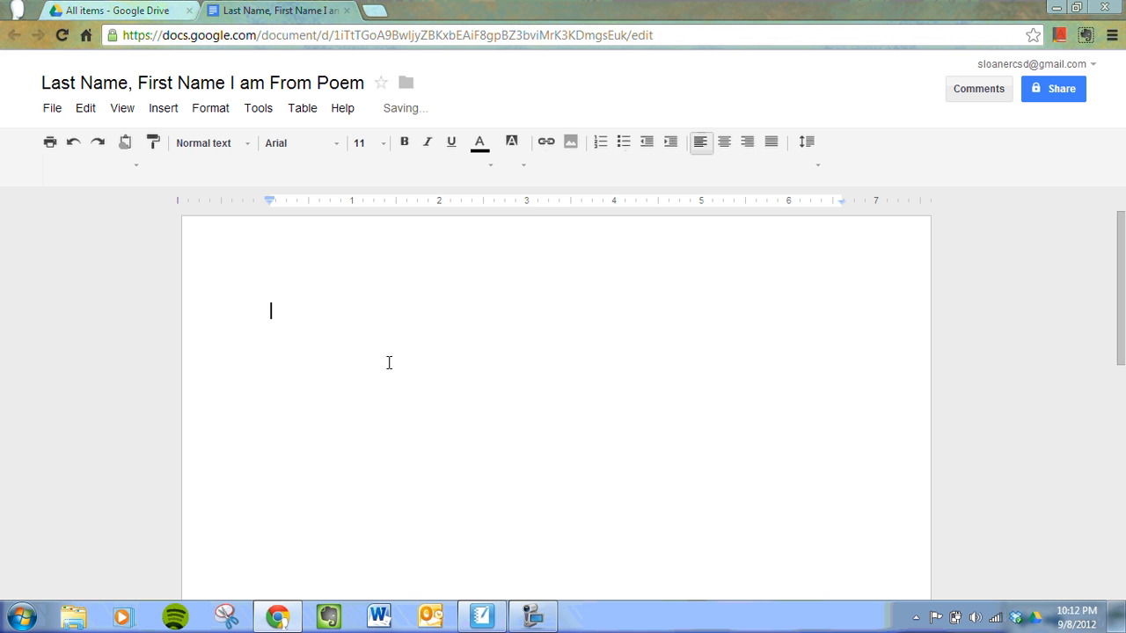
type("Last Na")
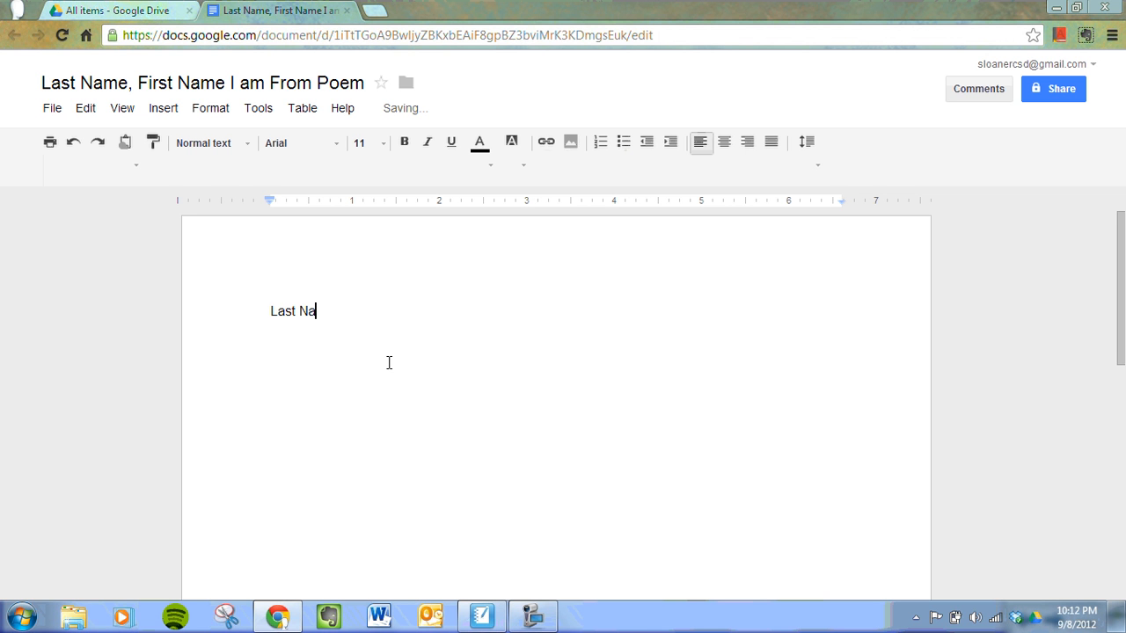
type("me, First")
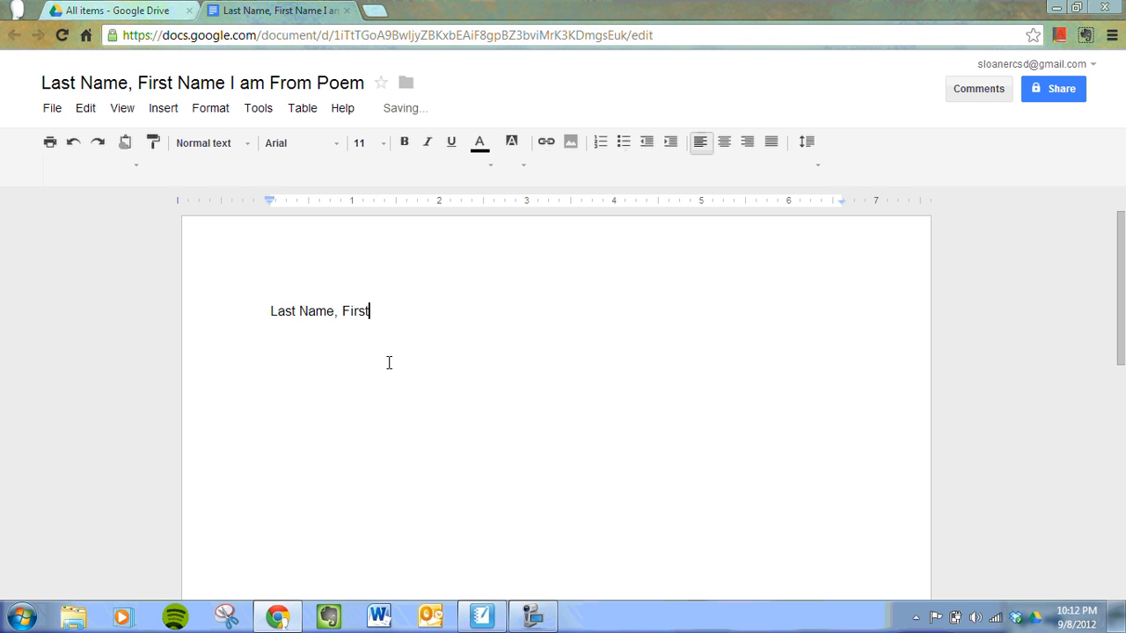
type("Name")
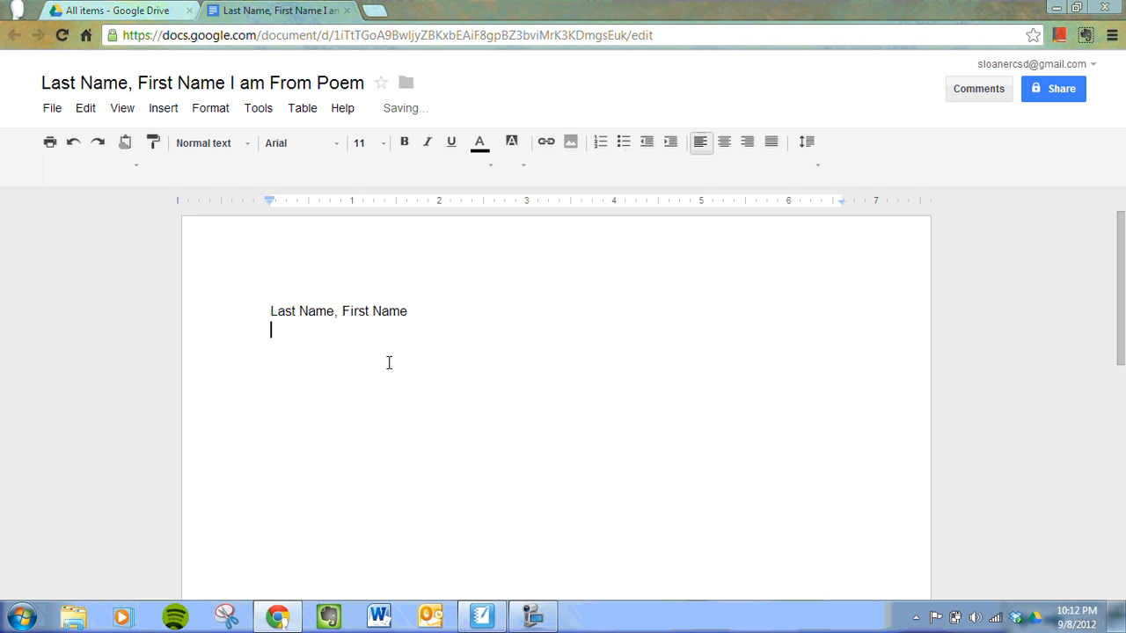
type("Date")
type("Assig")
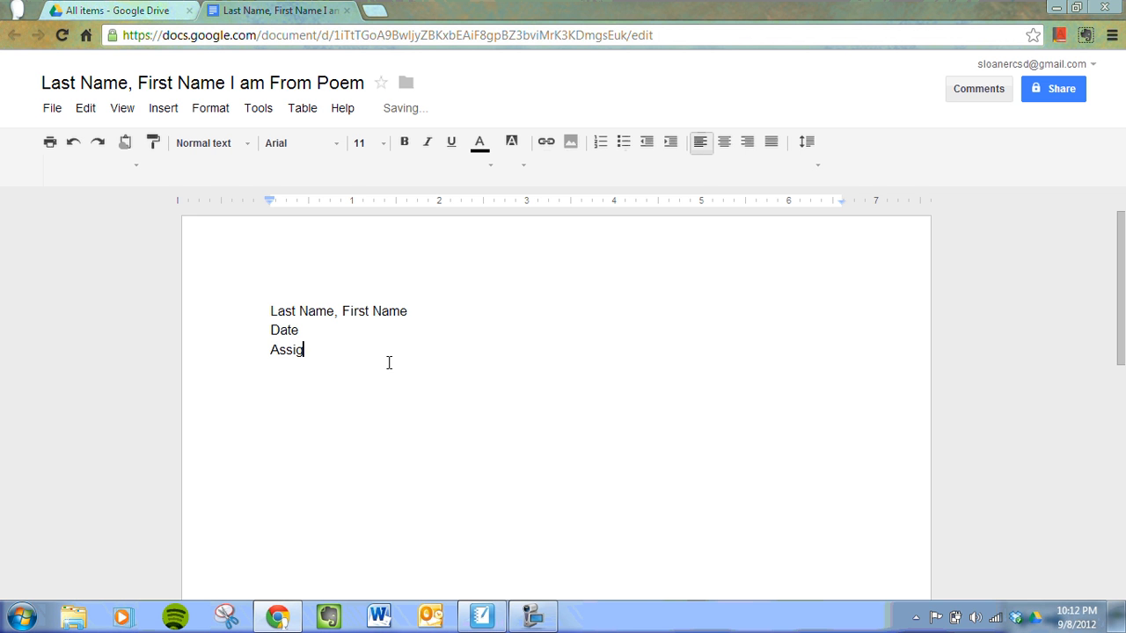
type("nment")
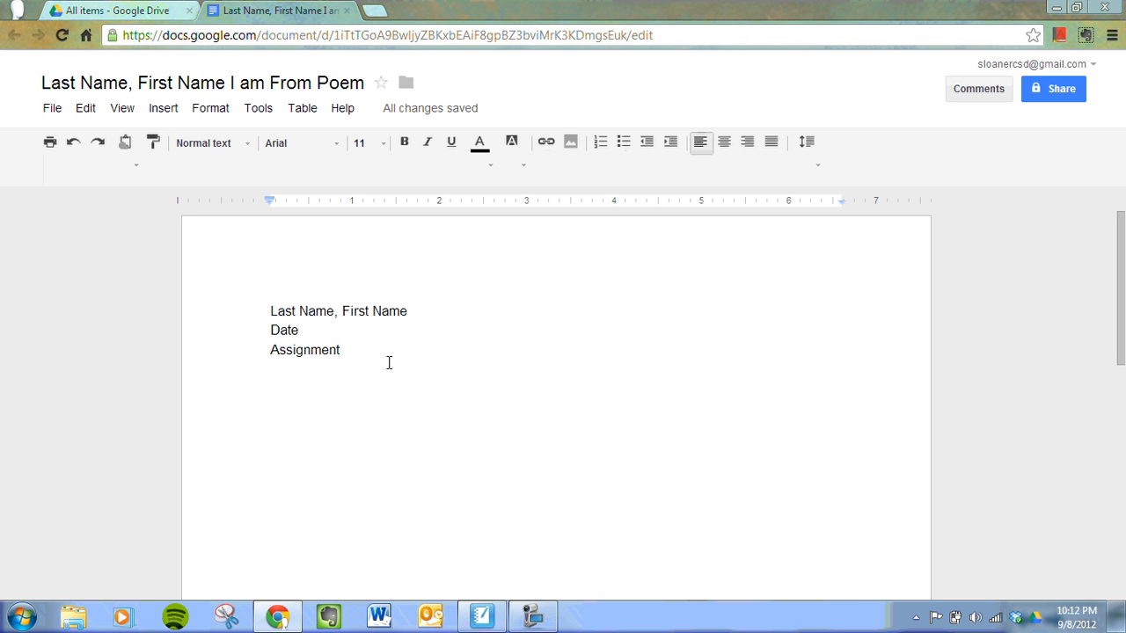
mouse_move(731, 157)
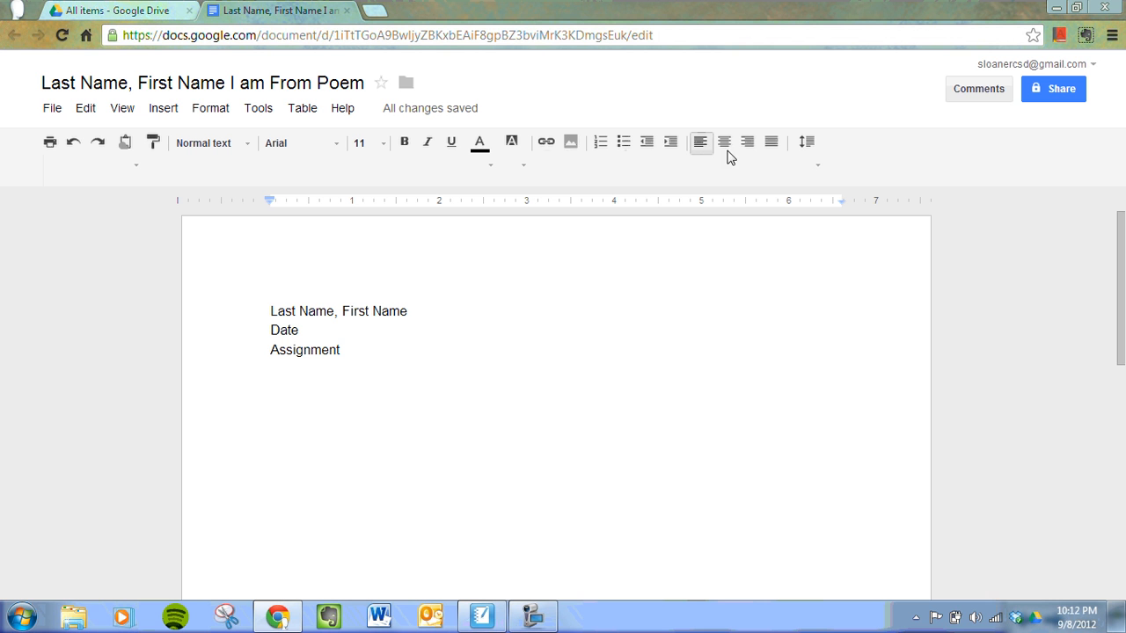
mouse_move(725, 141)
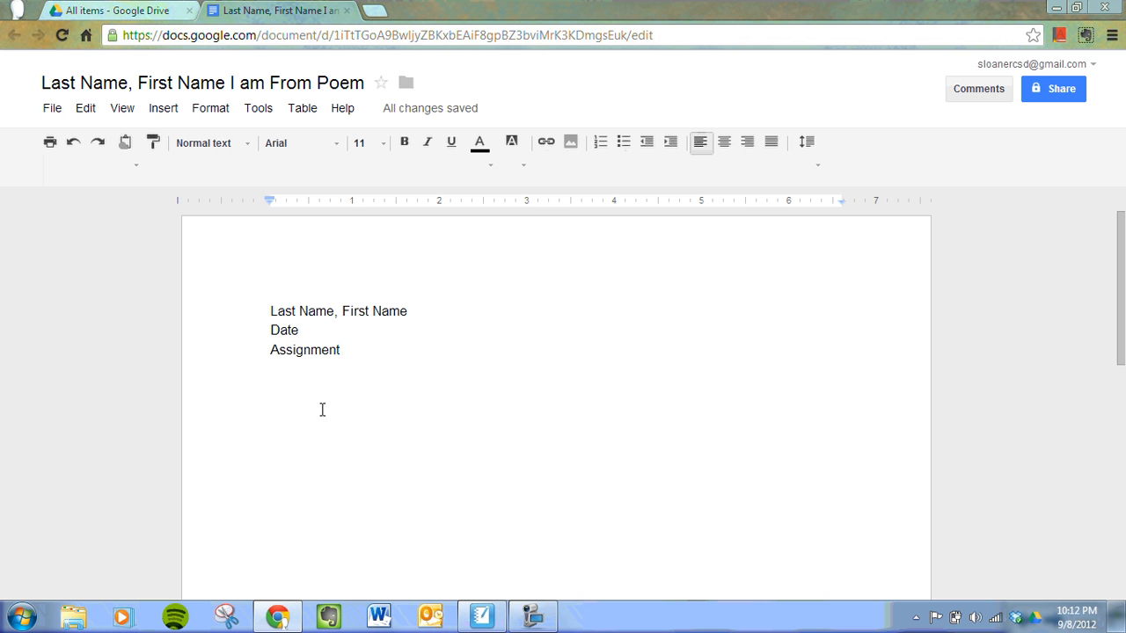
- Write the title 'Information You Should Know About Shari Sloane' below the heading
type("Inform")
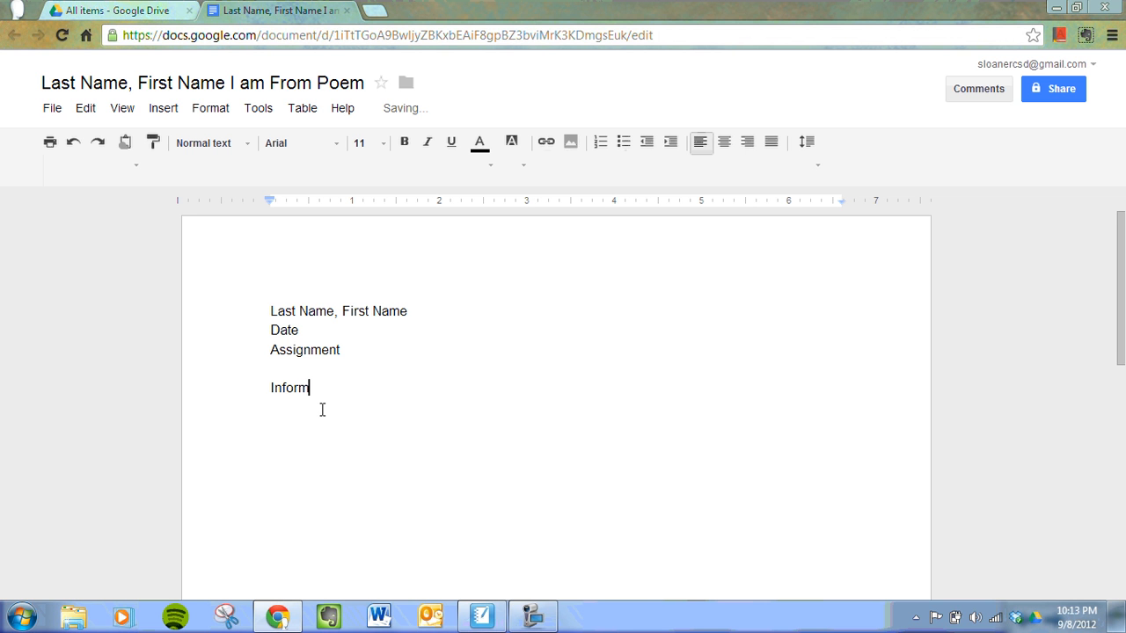
type("ation")
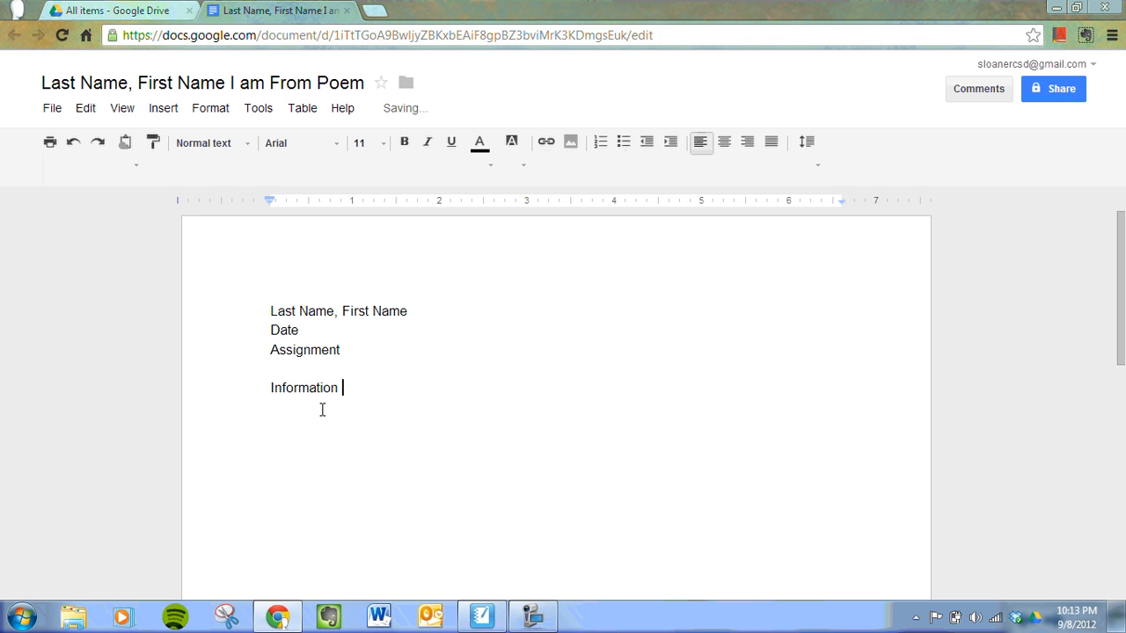
type("You Should")
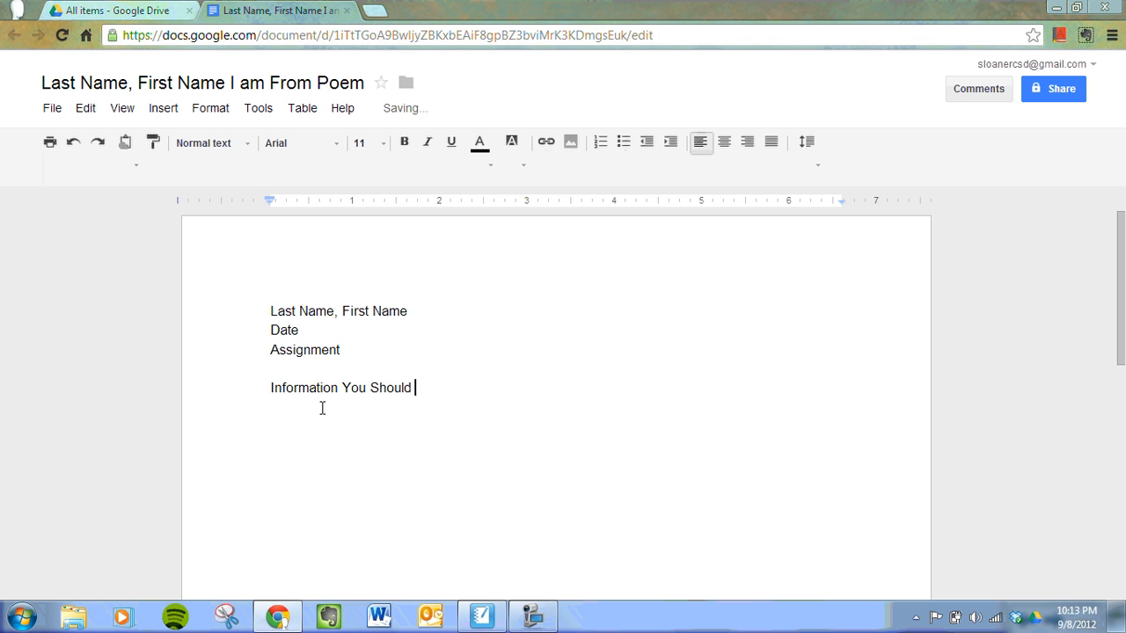
type("Know About")
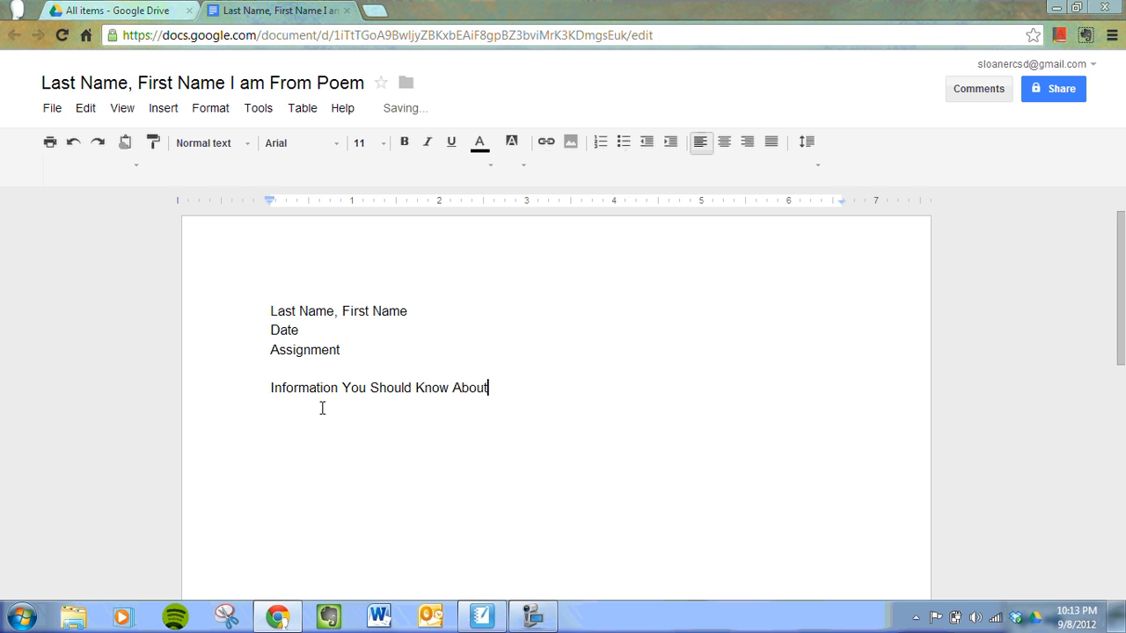
type("Shari Sloane")
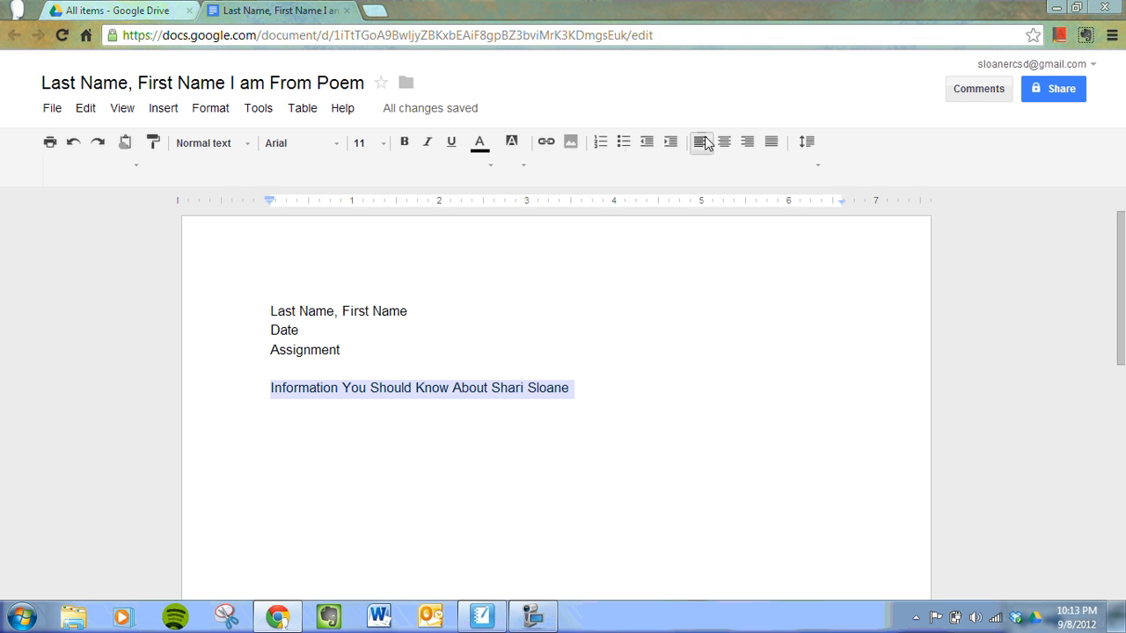
- Center-align the selected title line
left_click(725, 141)
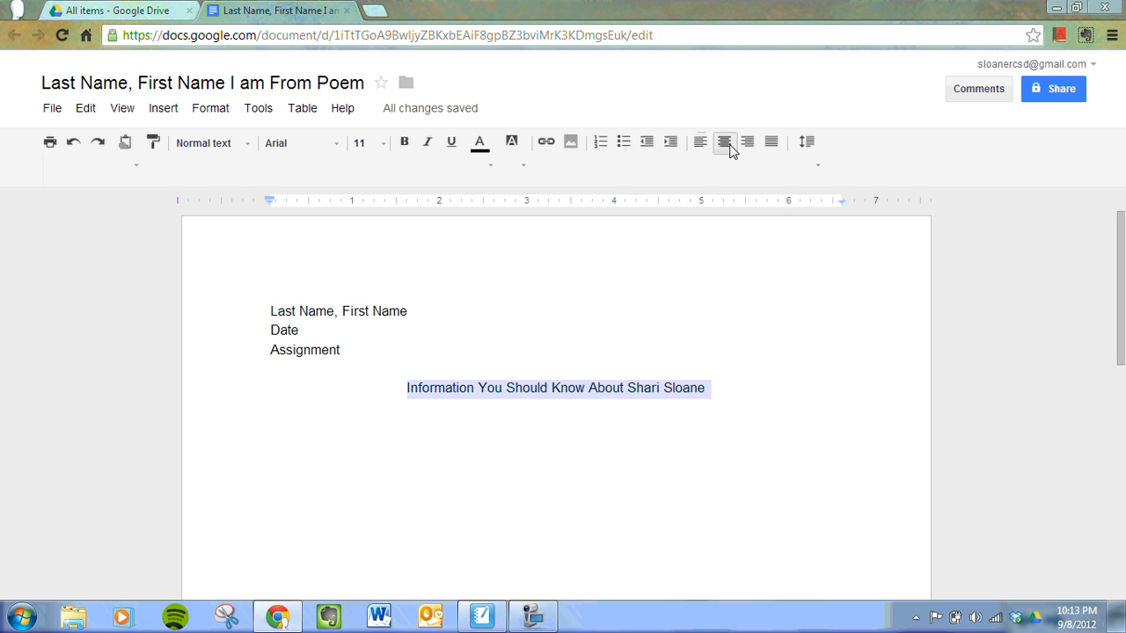
mouse_move(363, 204)
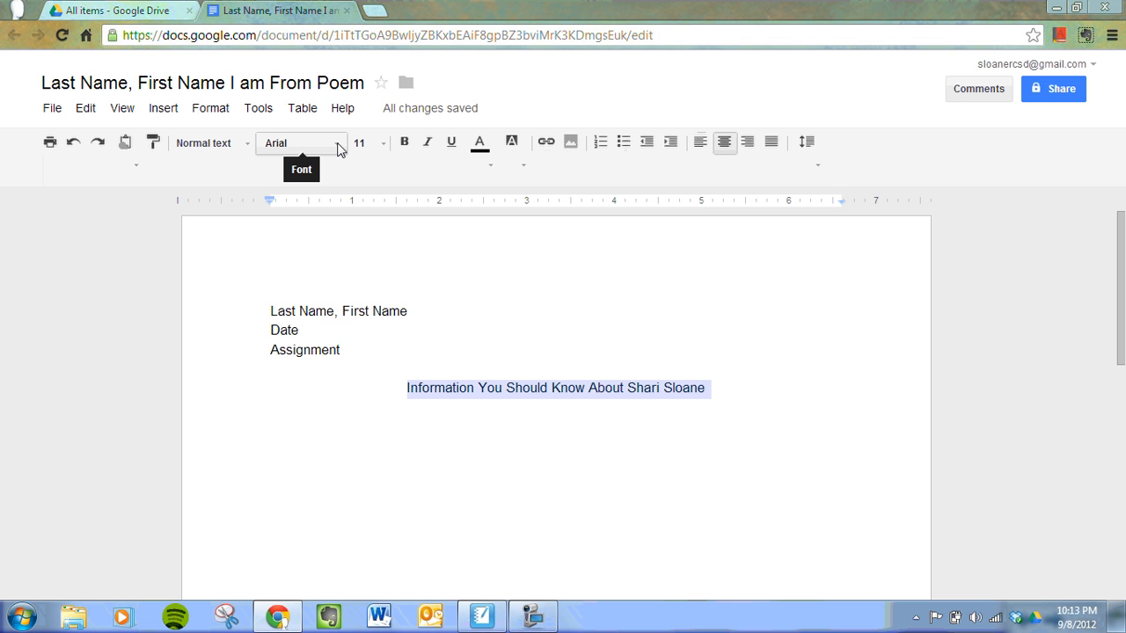
- Set the title in the Syncopate font at size 18
left_click(303, 142)
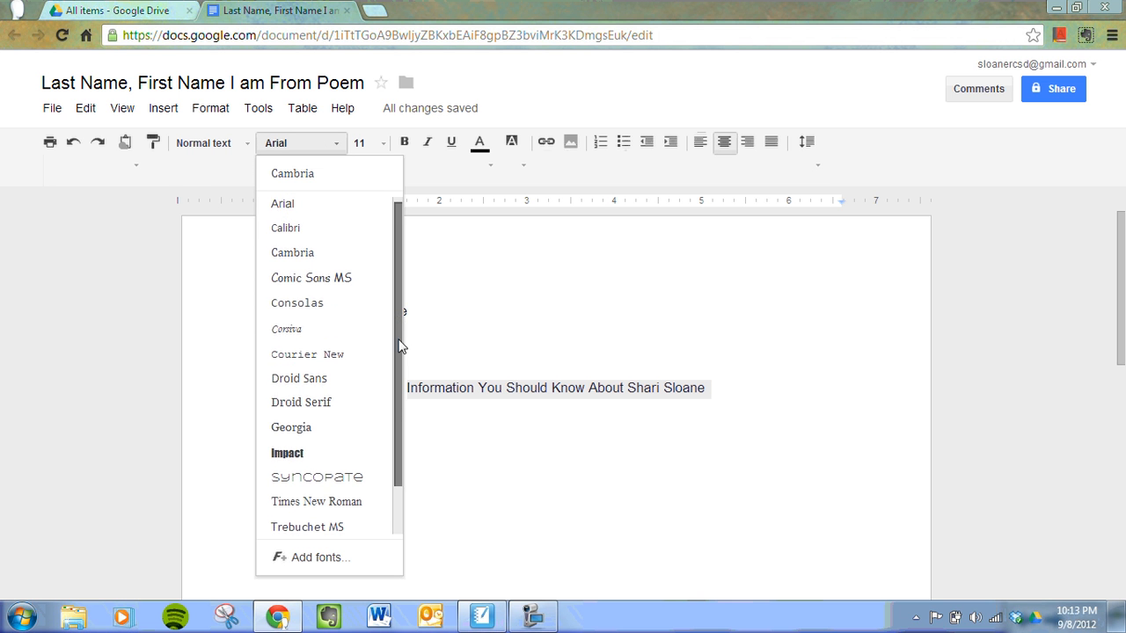
scroll("down", 3)
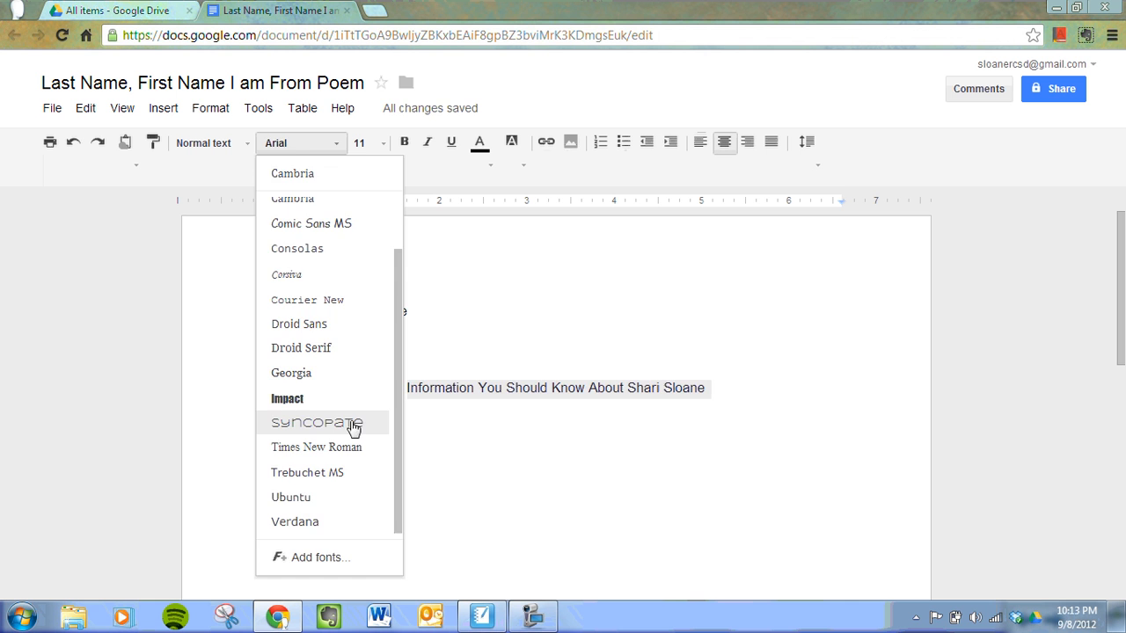
left_click(317, 423)
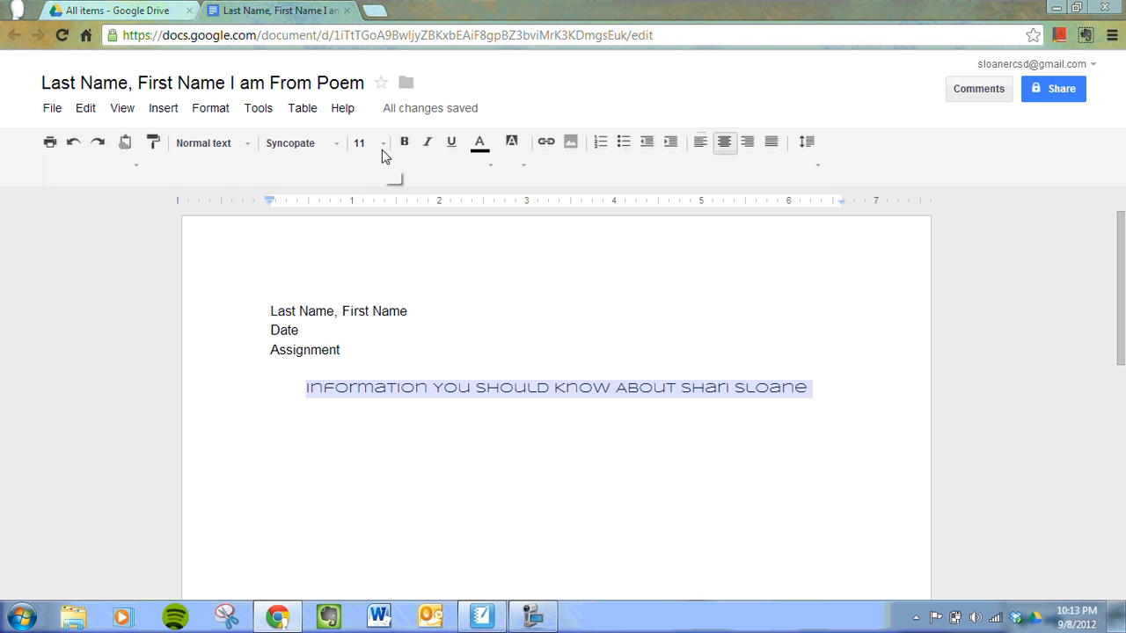
left_click(359, 143)
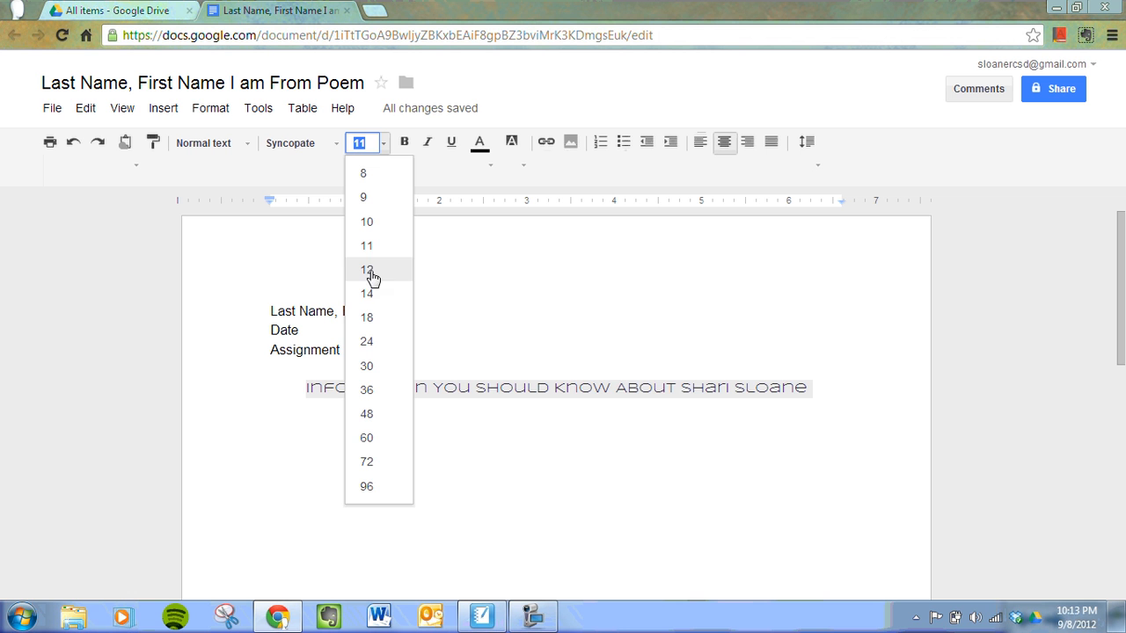
mouse_move(370, 316)
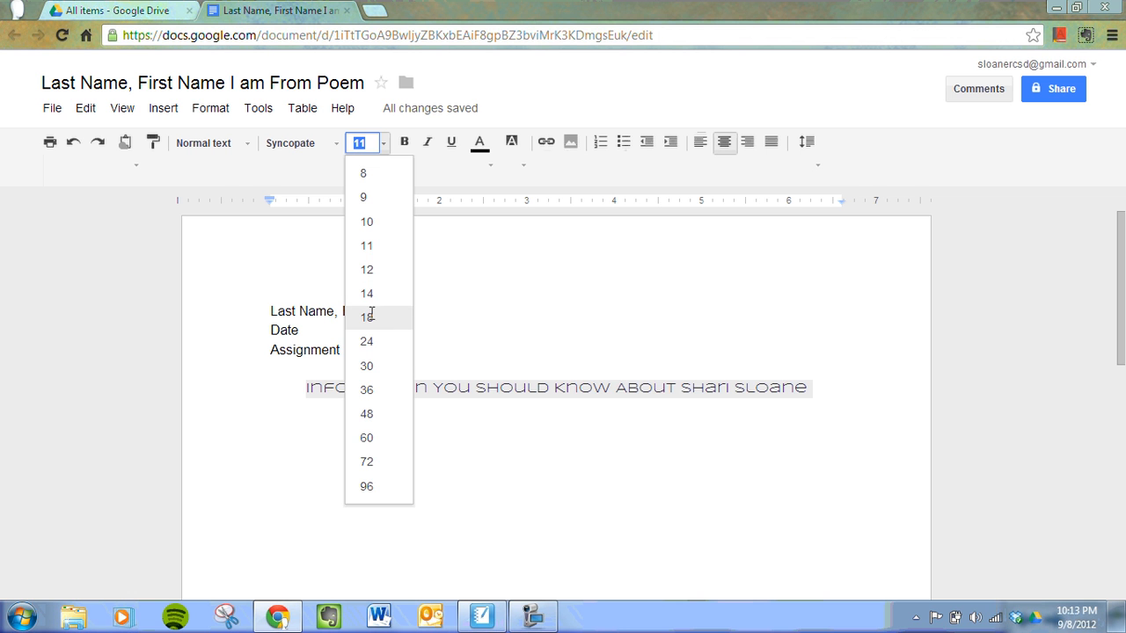
left_click(366, 316)
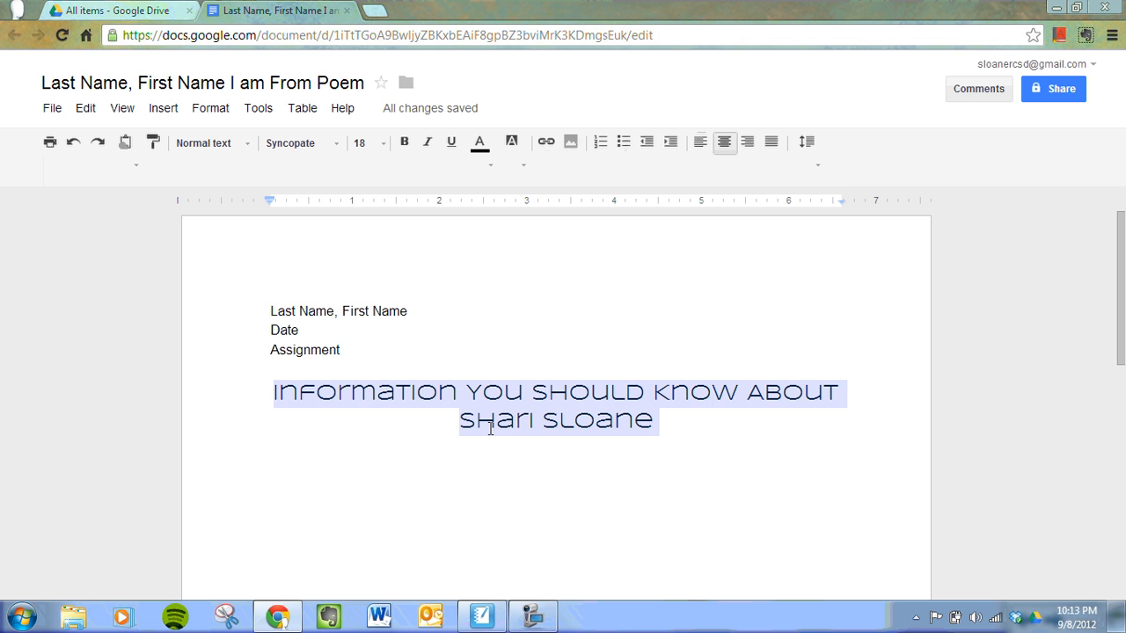
mouse_move(725, 412)
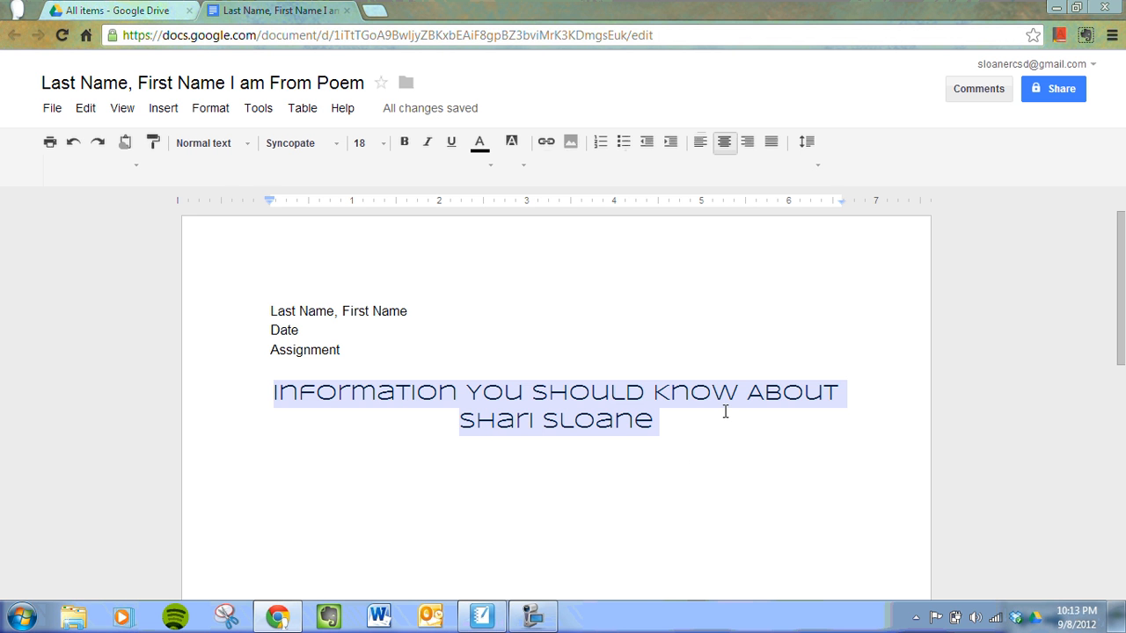
mouse_move(728, 422)
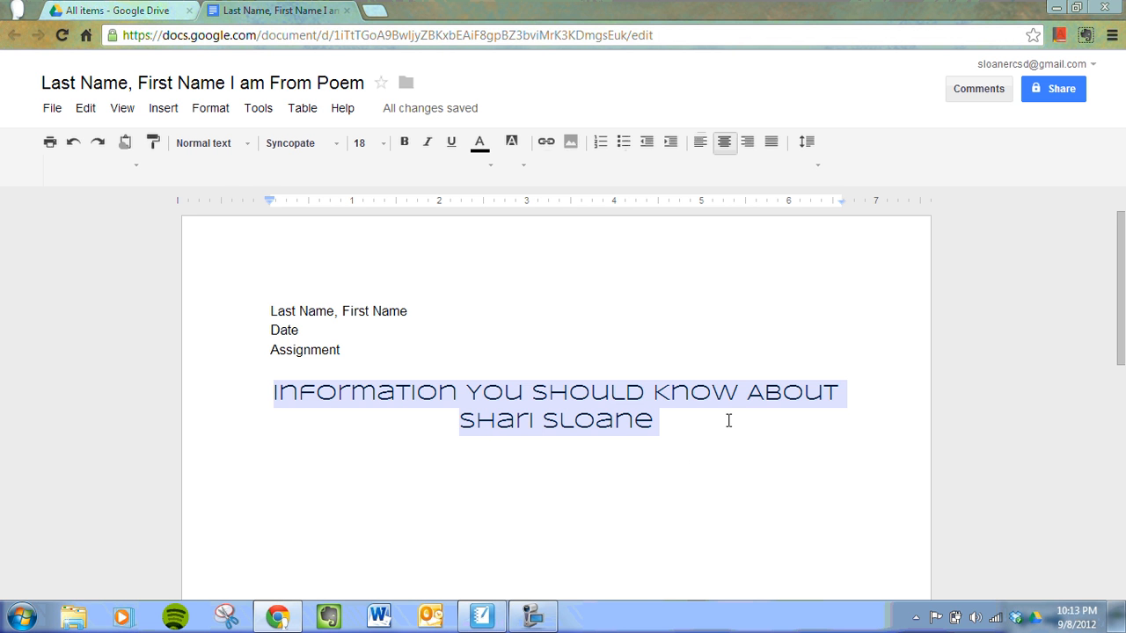
- Select the name 'Sloane' in the title and bring up the text colour palette
double_click(595, 418)
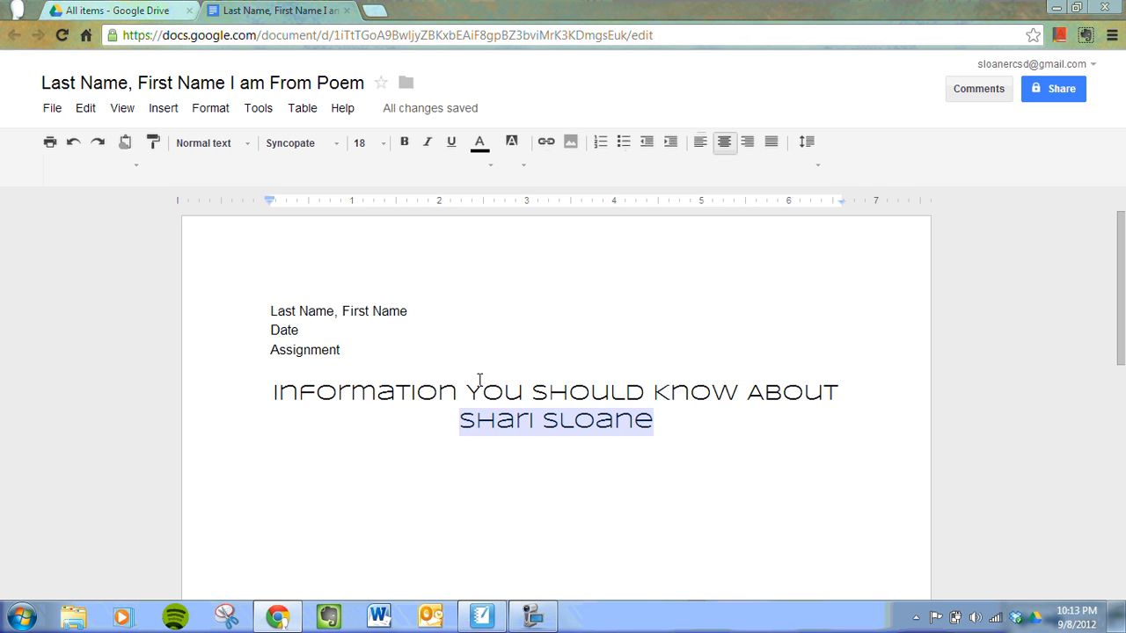
mouse_move(479, 141)
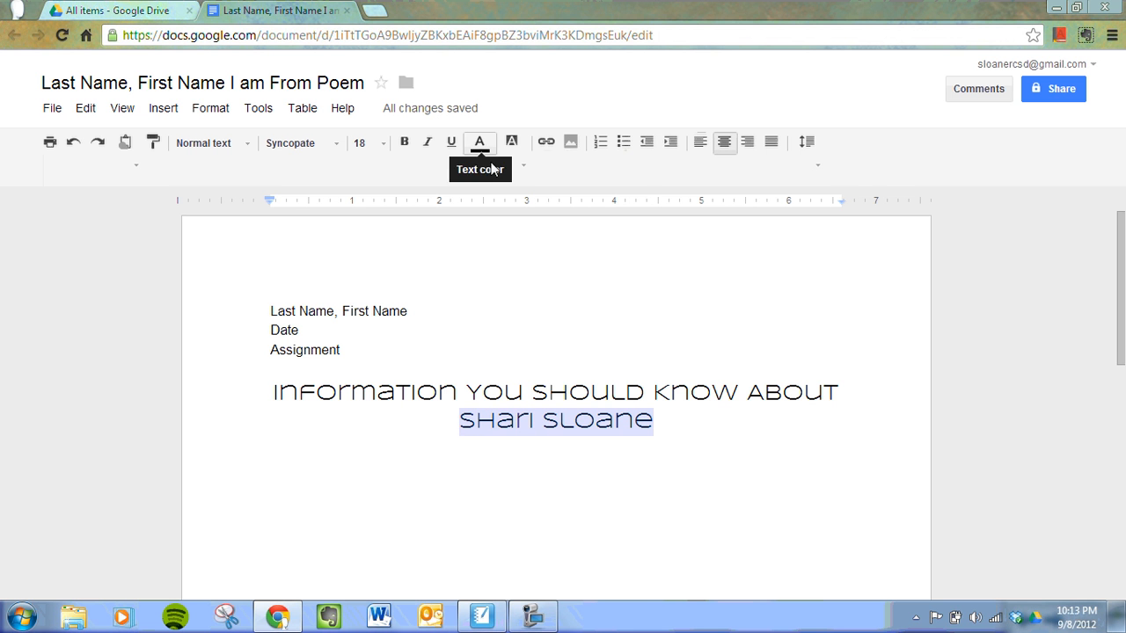
left_click(479, 141)
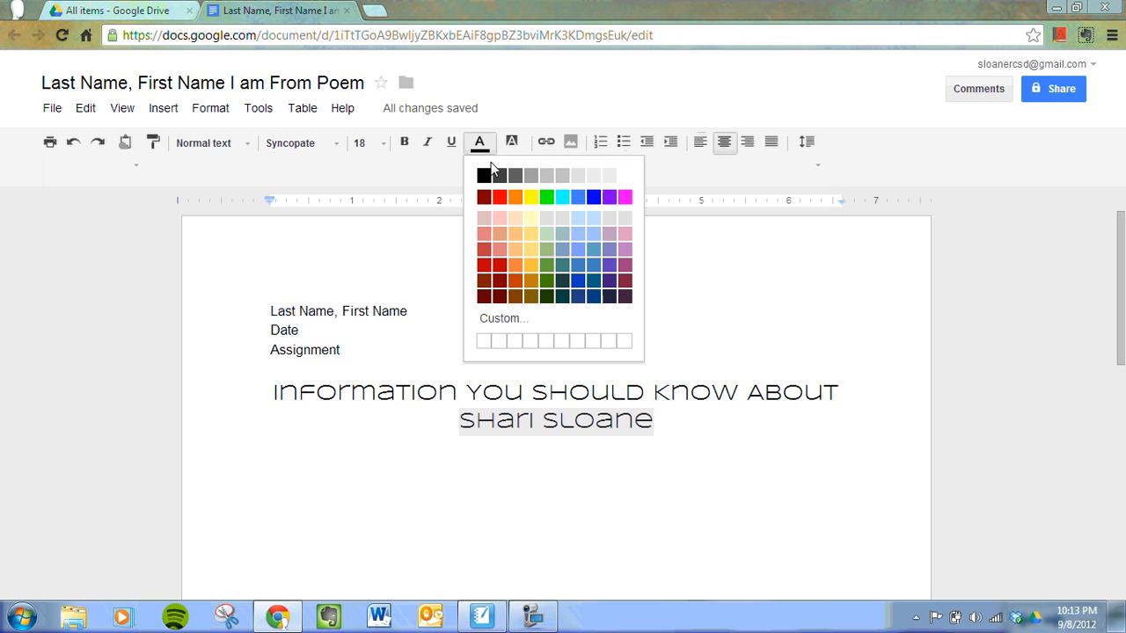
mouse_move(626, 197)
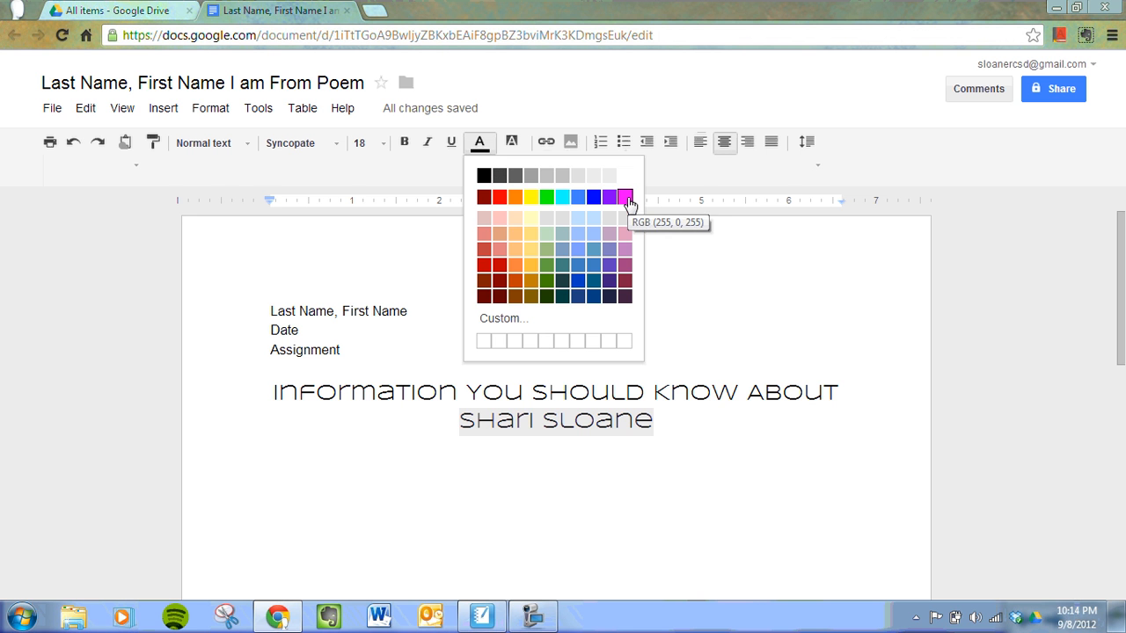
- Colour the name magenta, then make the whole title bold
left_click(625, 197)
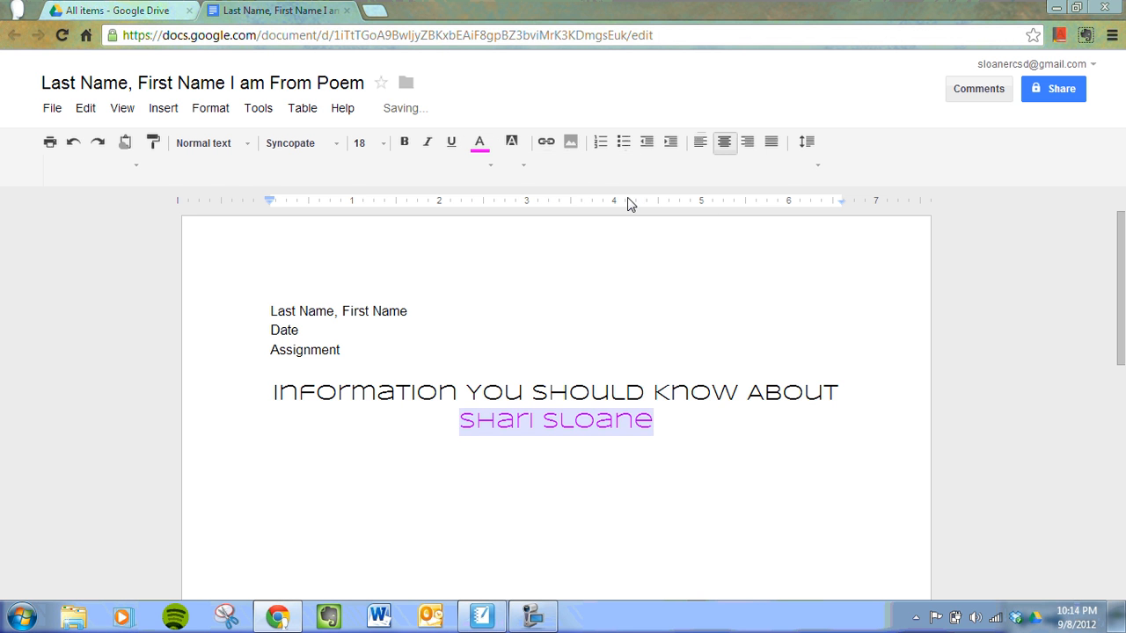
left_click(658, 421)
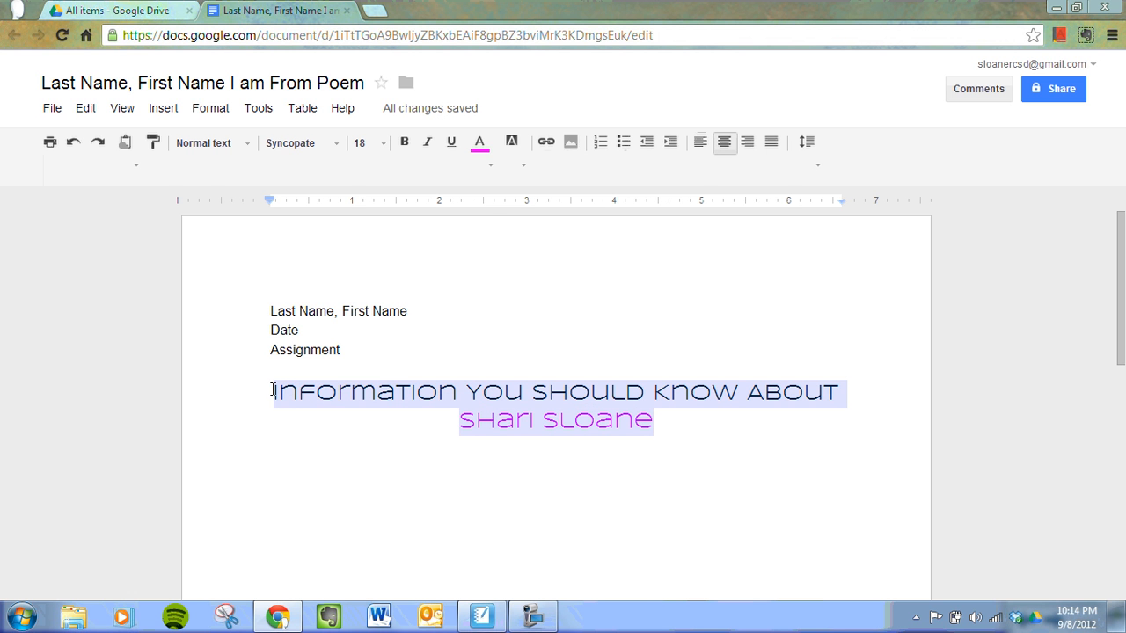
mouse_move(404, 142)
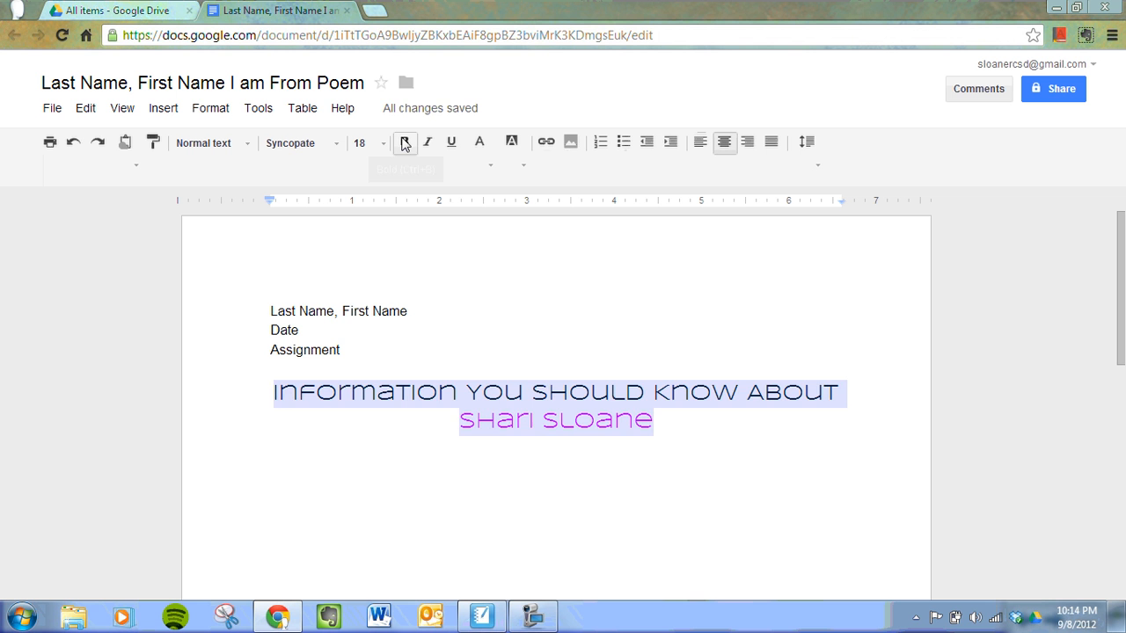
left_click(405, 141)
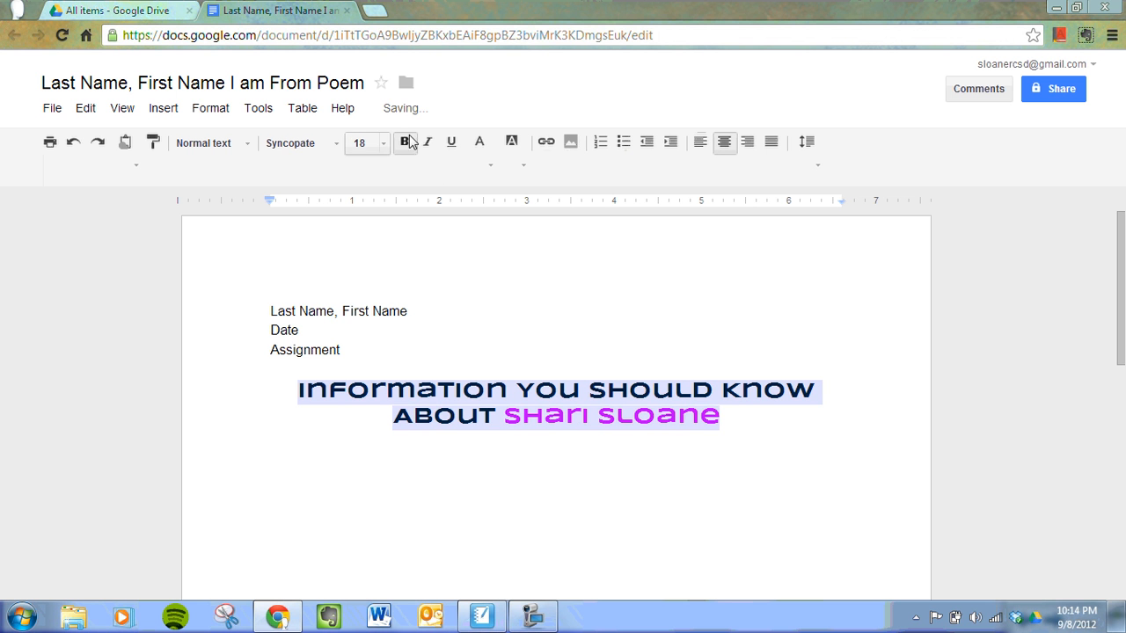
mouse_move(429, 141)
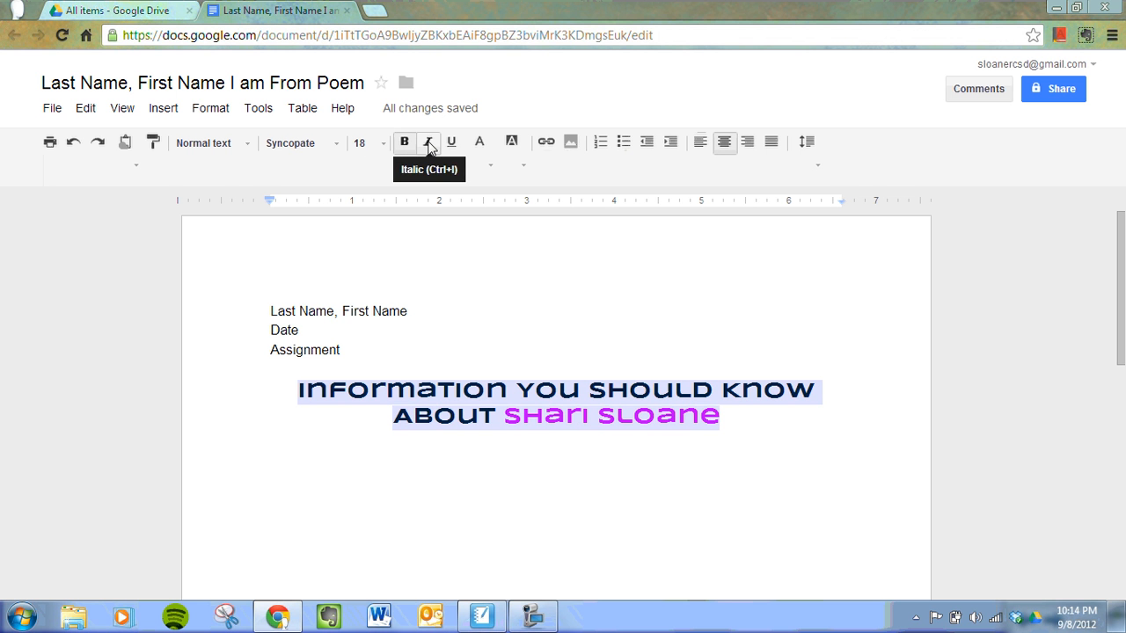
mouse_move(478, 143)
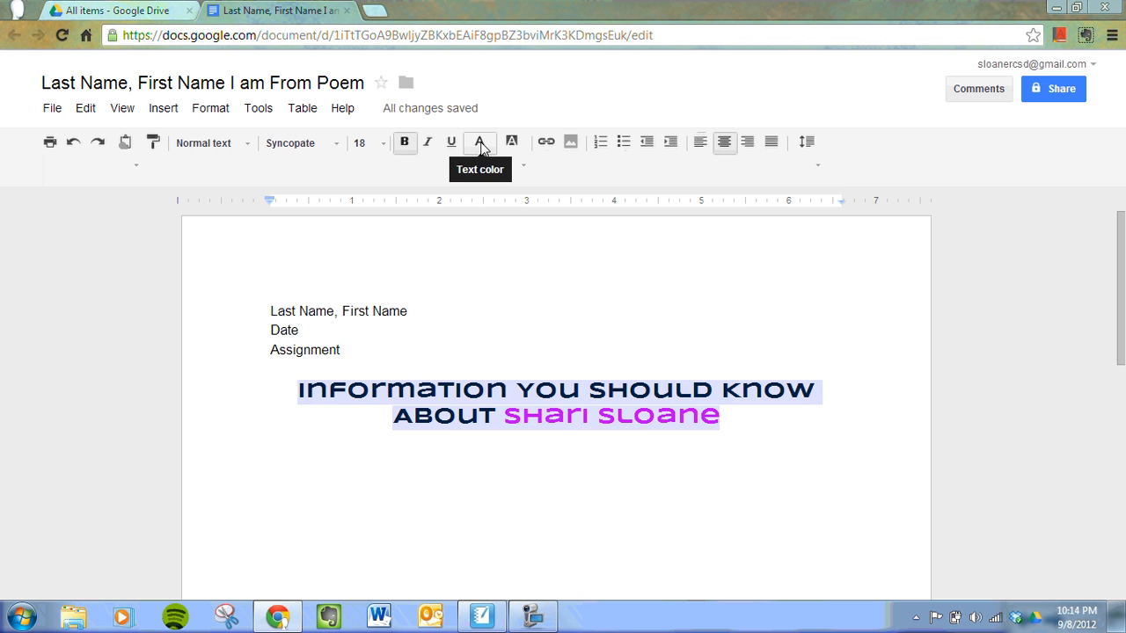
mouse_move(728, 431)
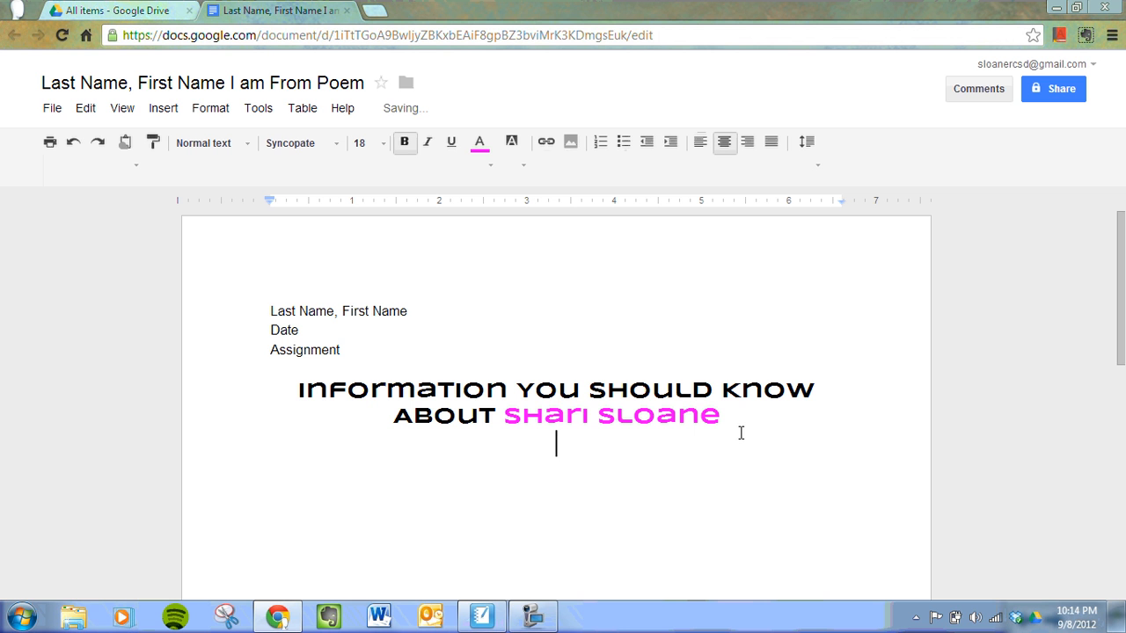
mouse_move(572, 197)
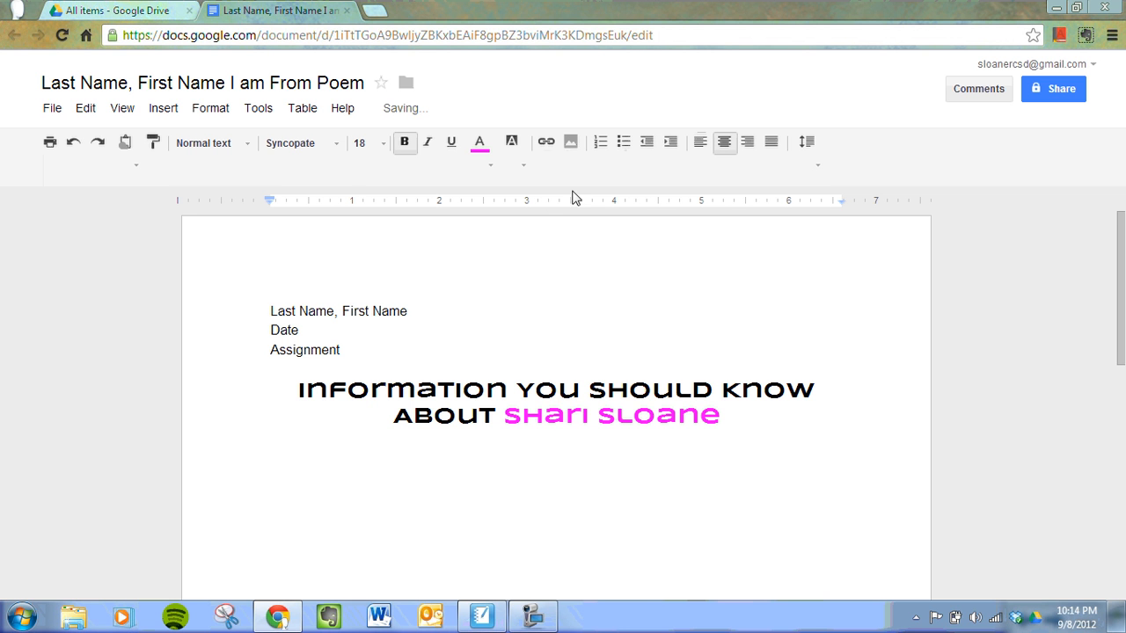
mouse_move(700, 141)
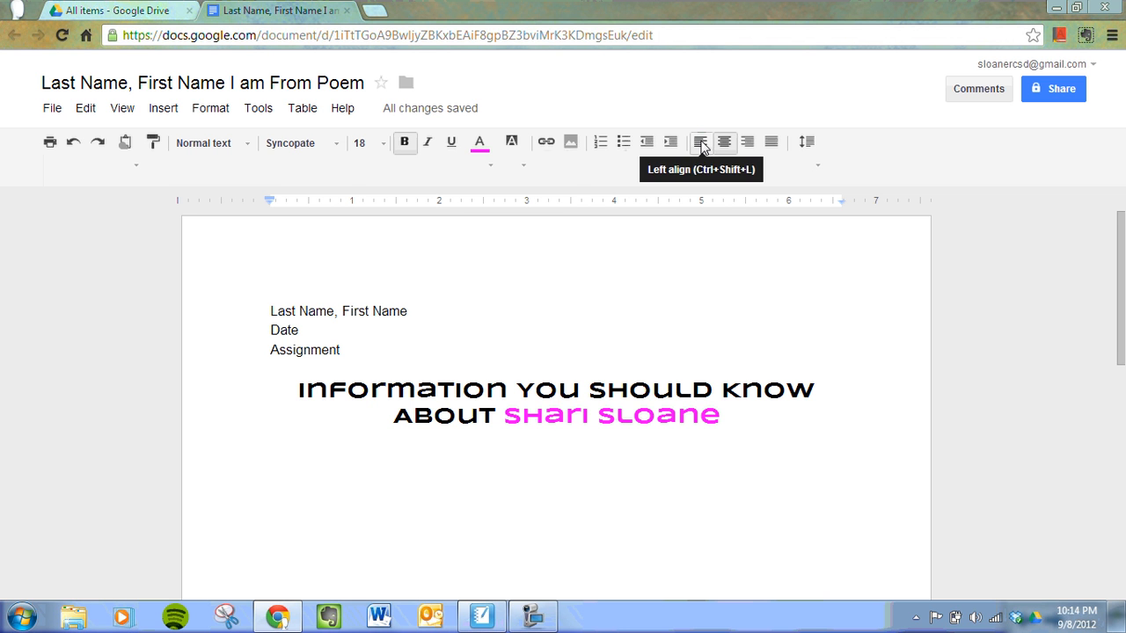
mouse_move(479, 143)
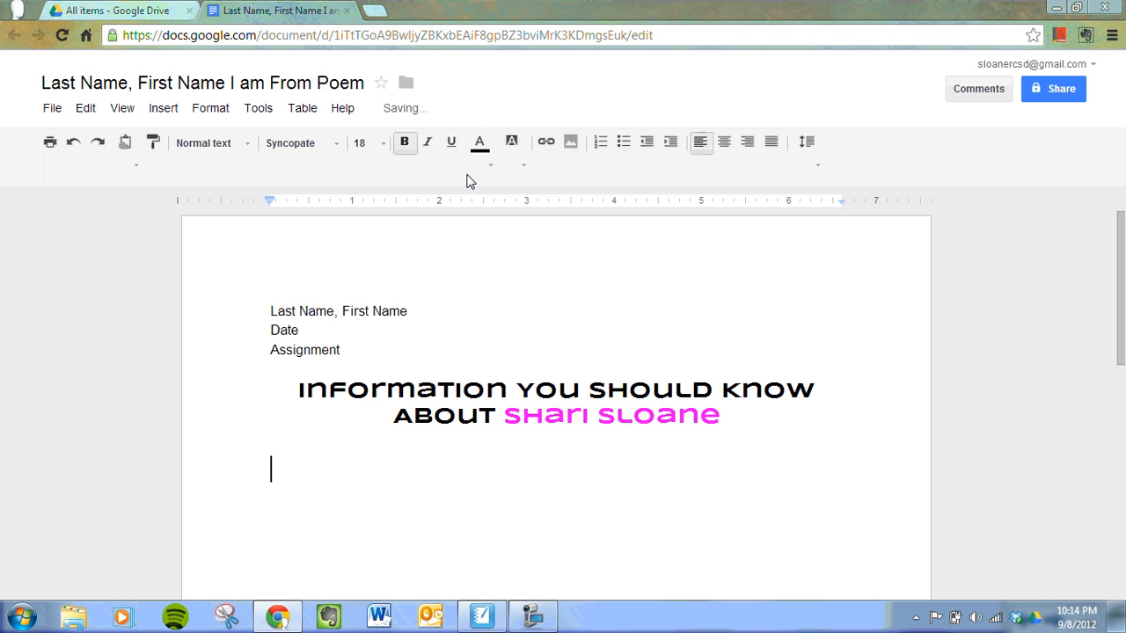
mouse_move(404, 141)
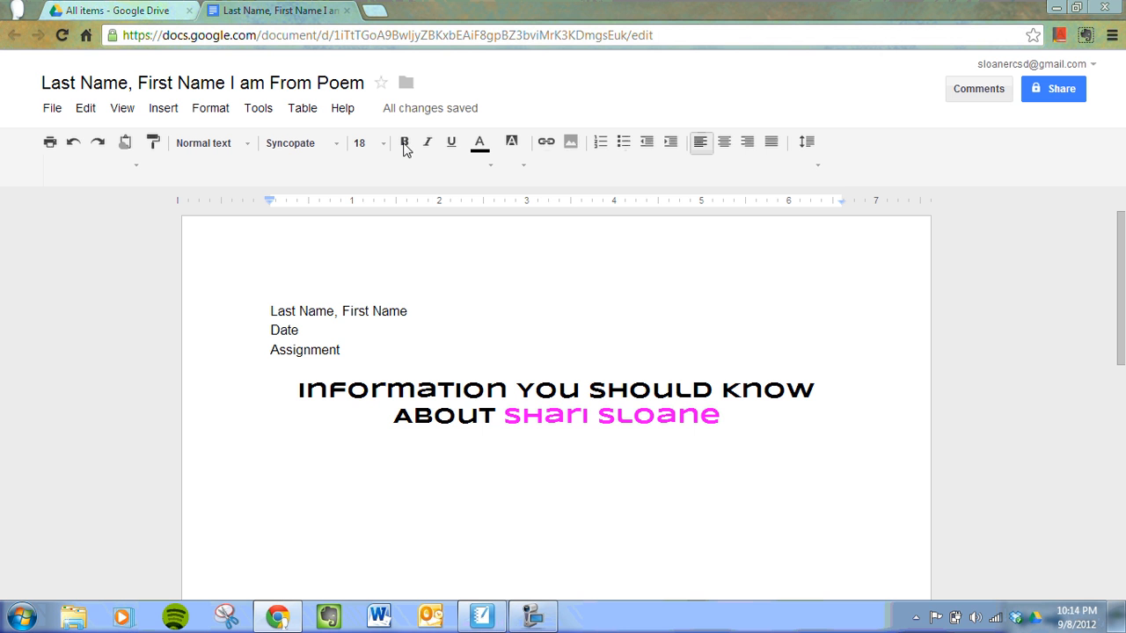
mouse_move(360, 142)
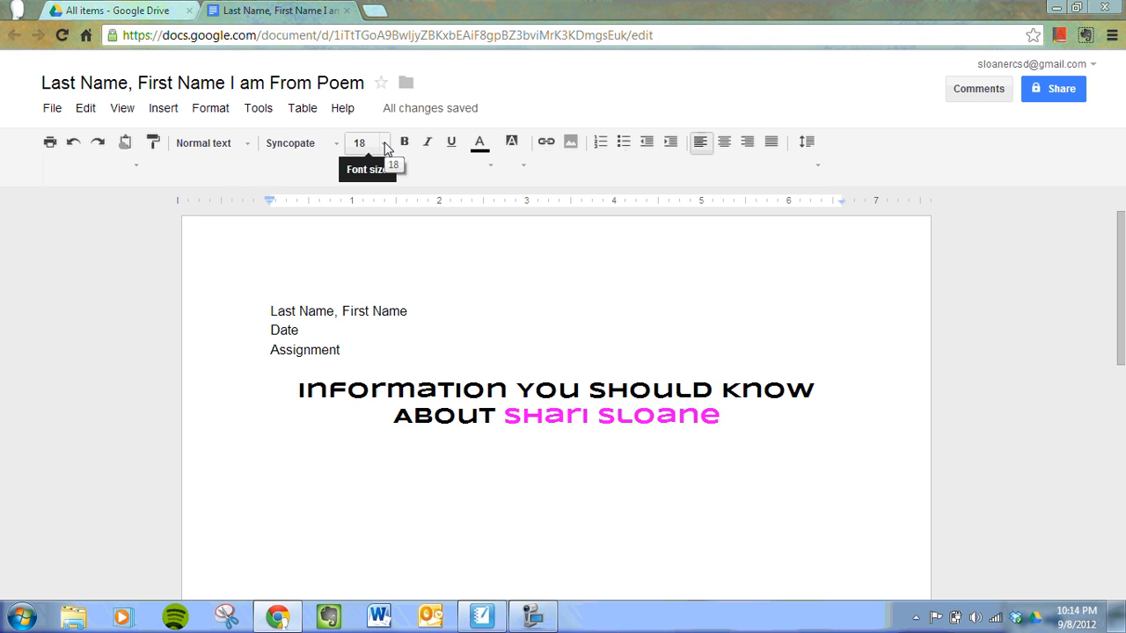
- Set the new line below the title to text size 12
left_click(359, 143)
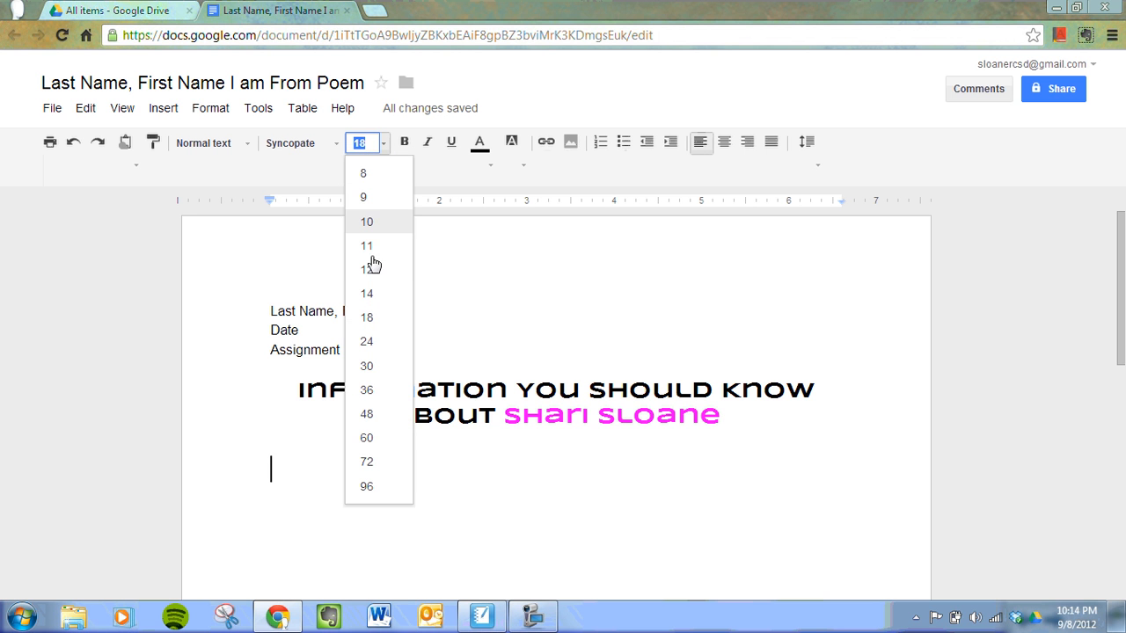
left_click(366, 267)
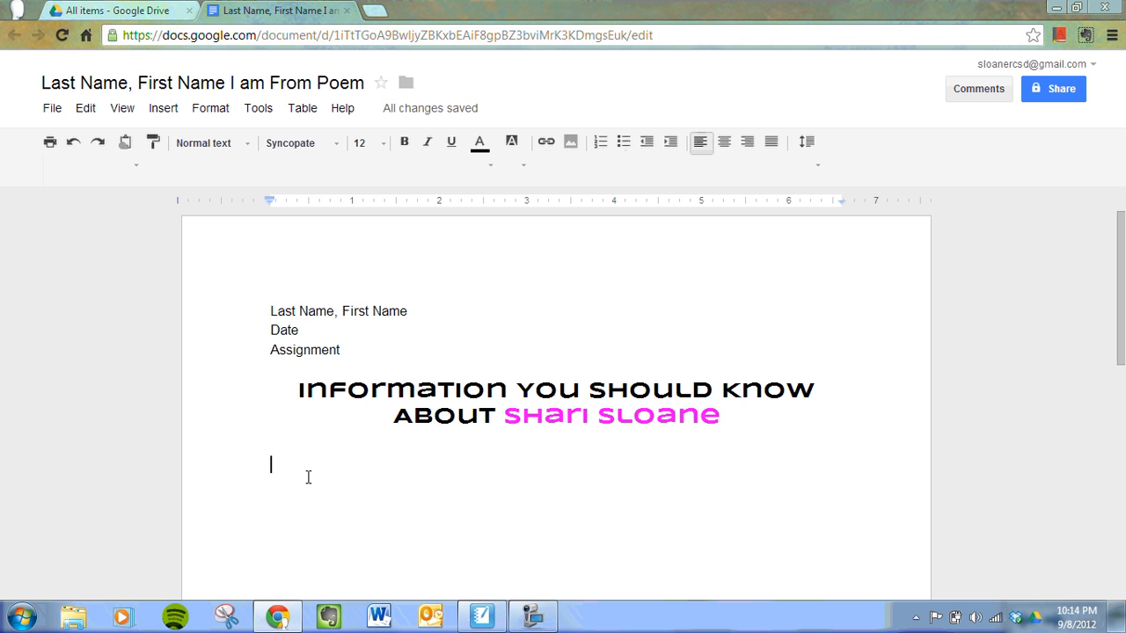
- Write 'My Academic Strengths' below the title and set it in Arial
type("My Ac")
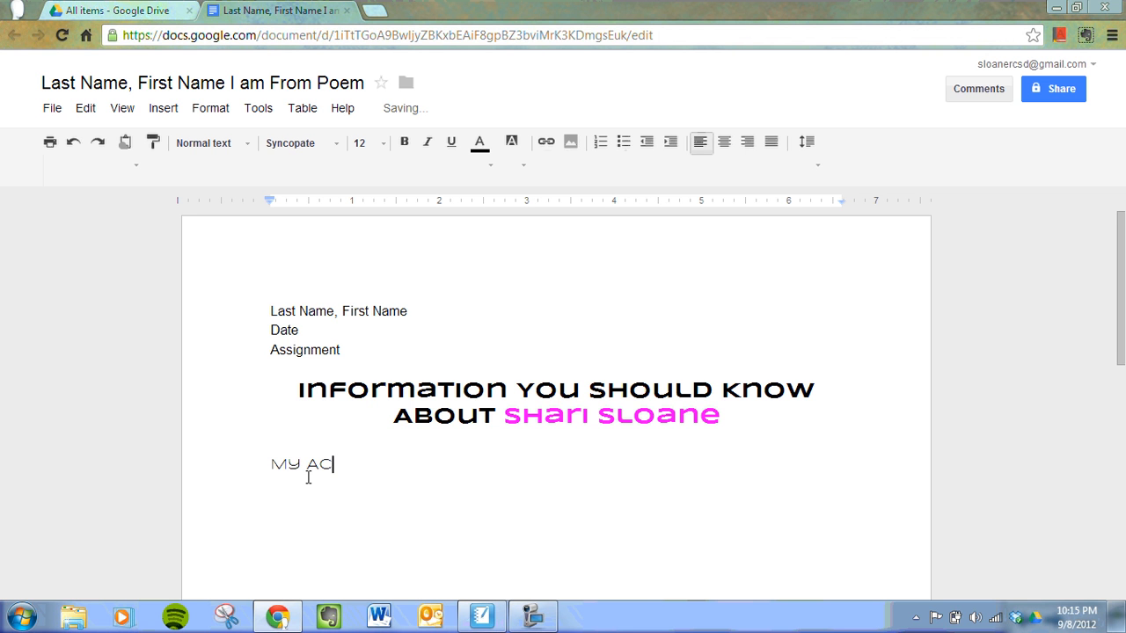
type("ADEMIC S")
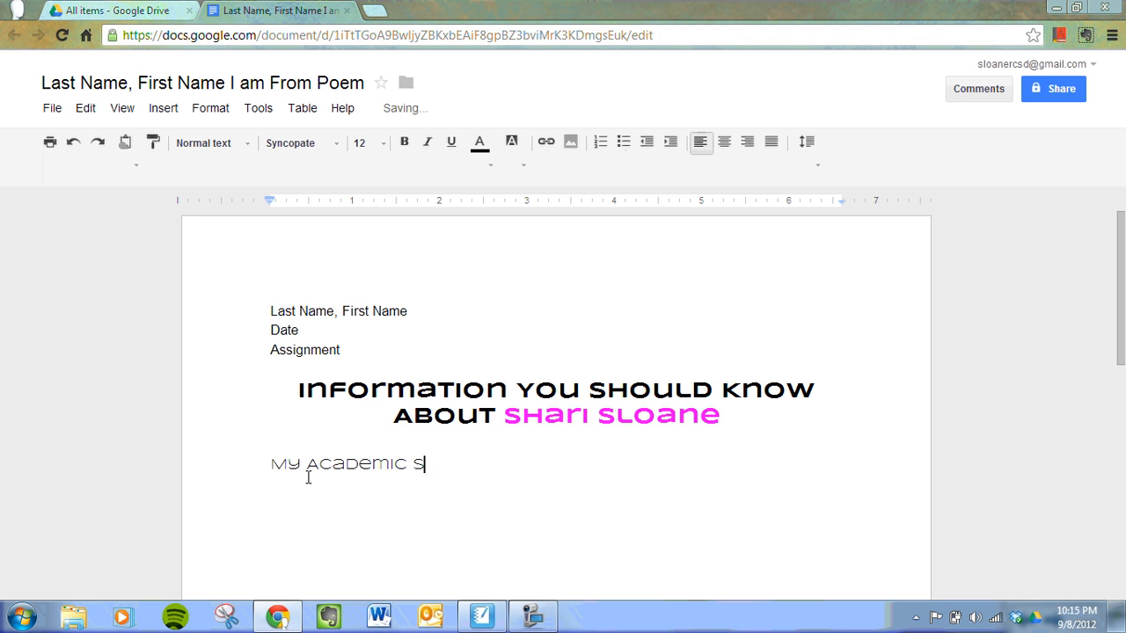
type("trengths")
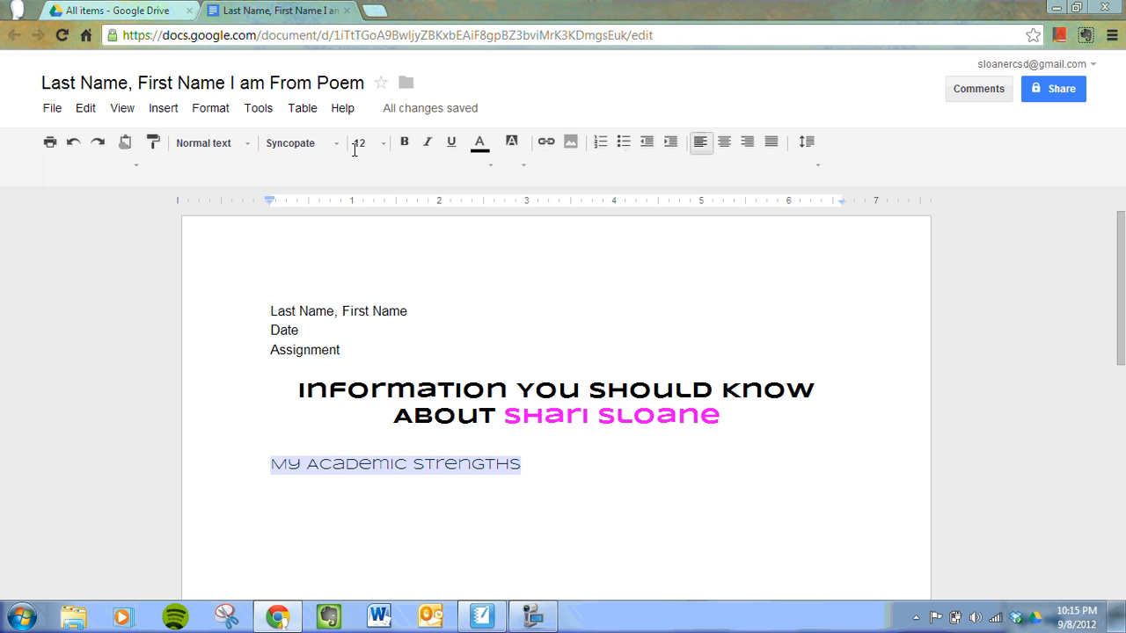
left_click(290, 143)
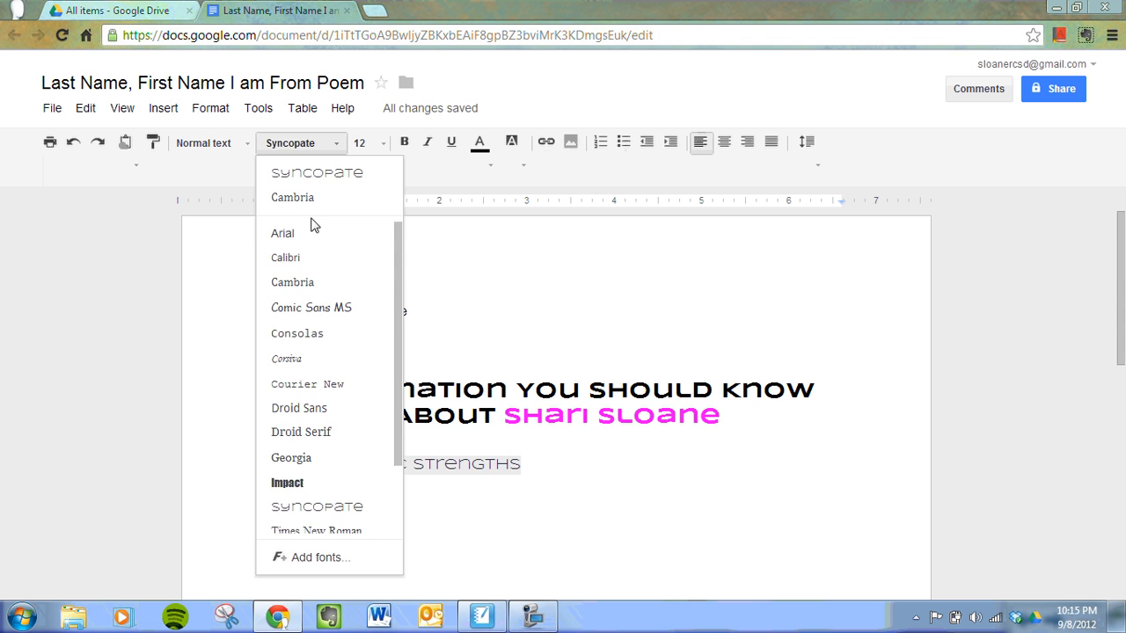
left_click(282, 232)
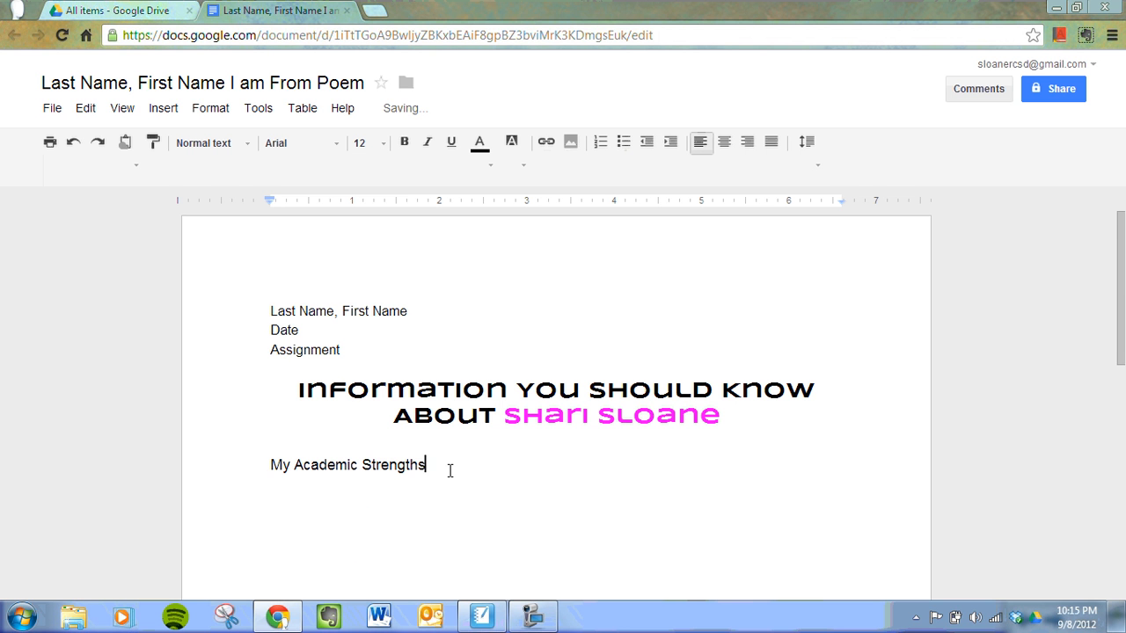
mouse_move(447, 472)
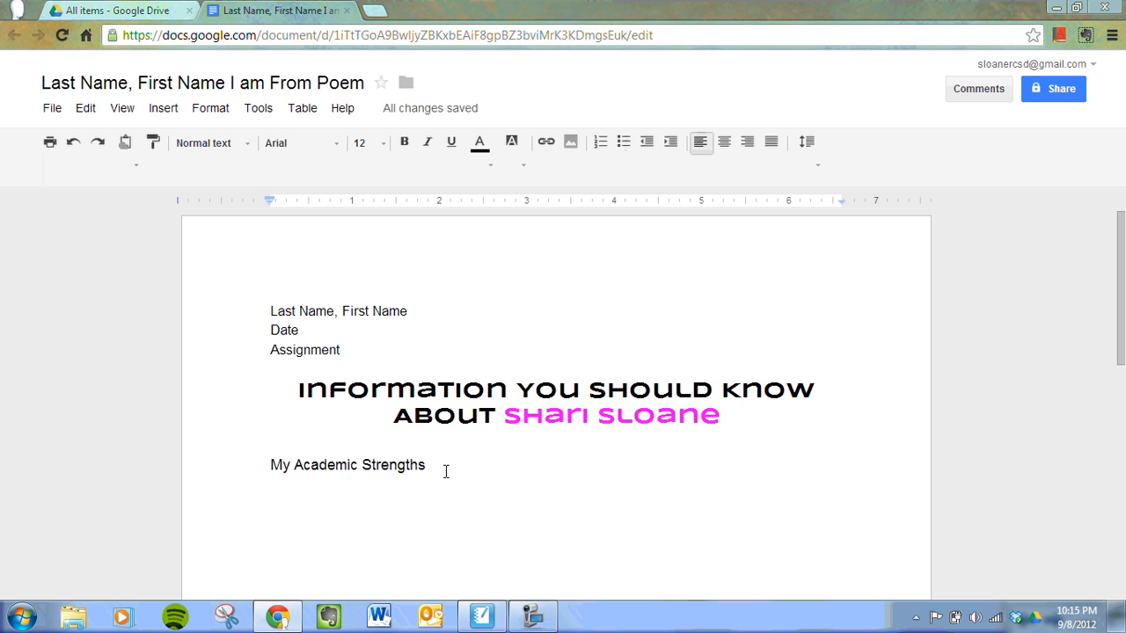
- Underline the 'My Academic Strengths' heading and start a new line below it
key("Return")
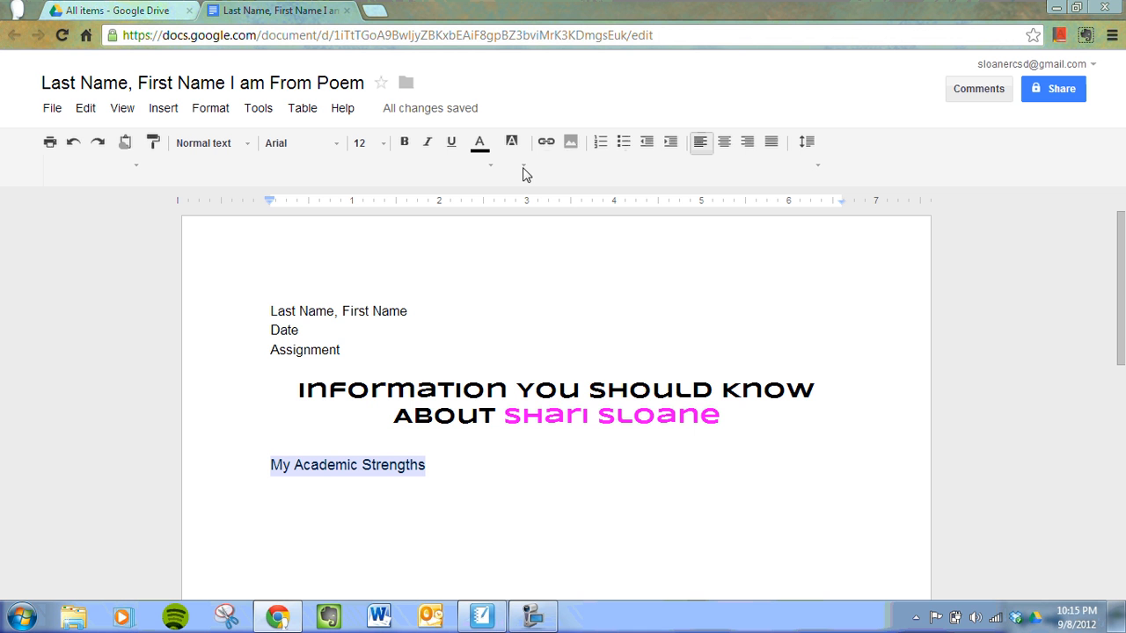
mouse_move(464, 269)
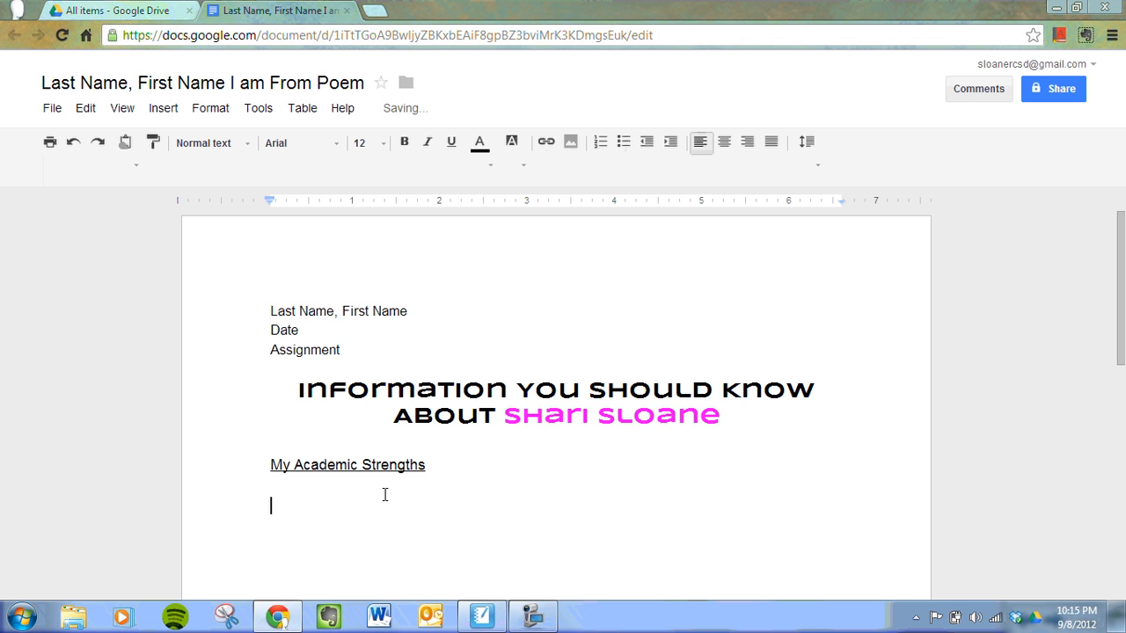
- List Spelling, Fractions and Memorization on separate lines and make them a bulleted list
type("Sp")
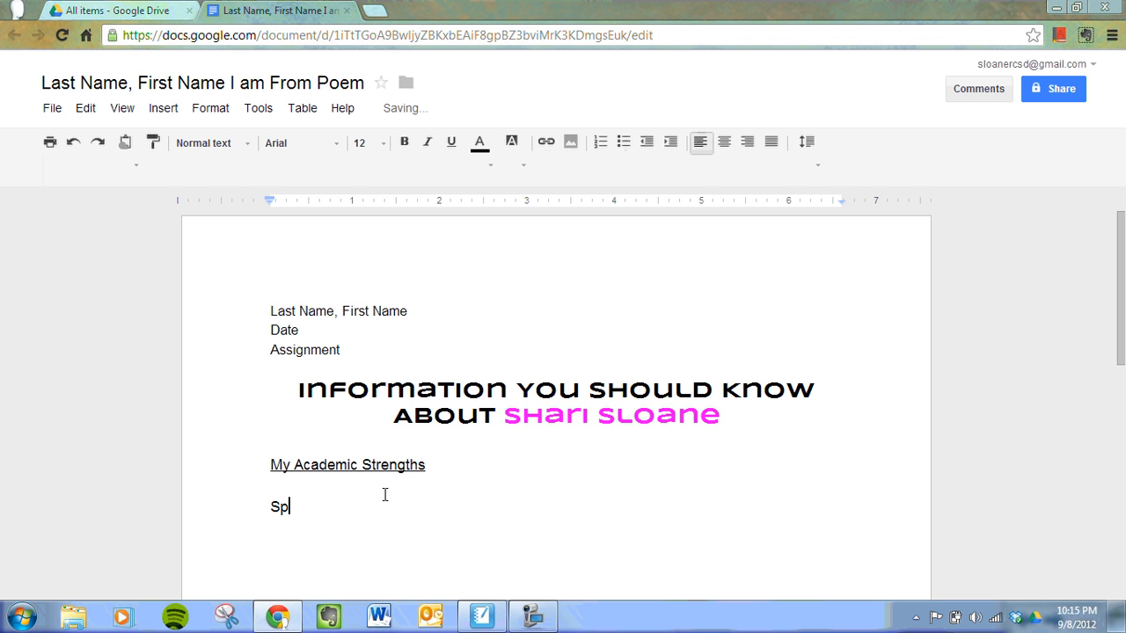
type("elling")
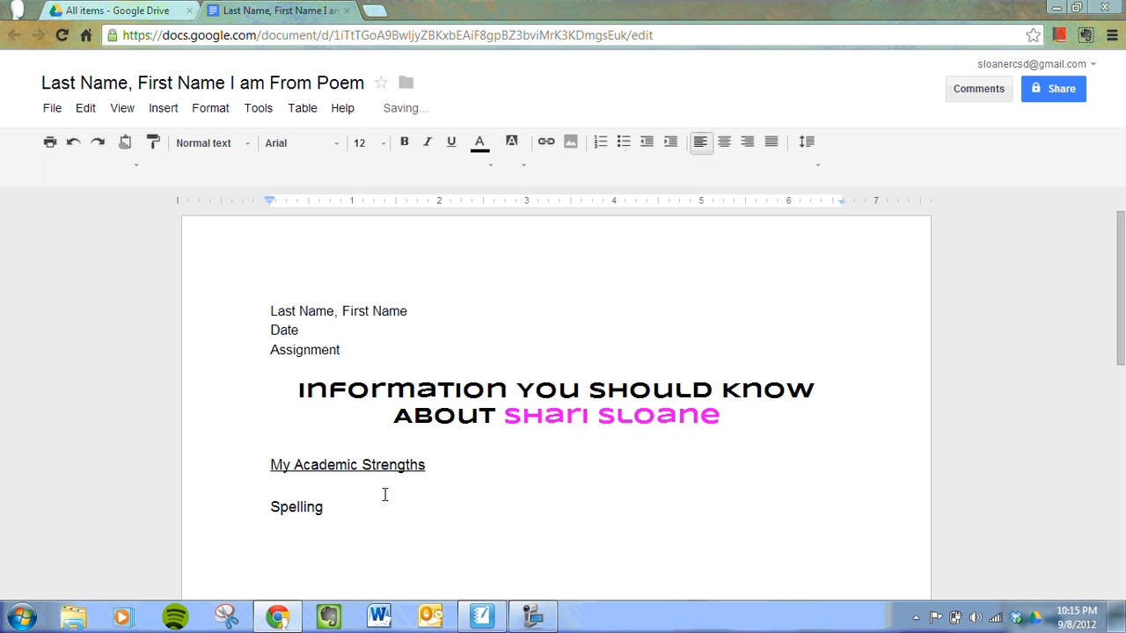
type("Fractio")
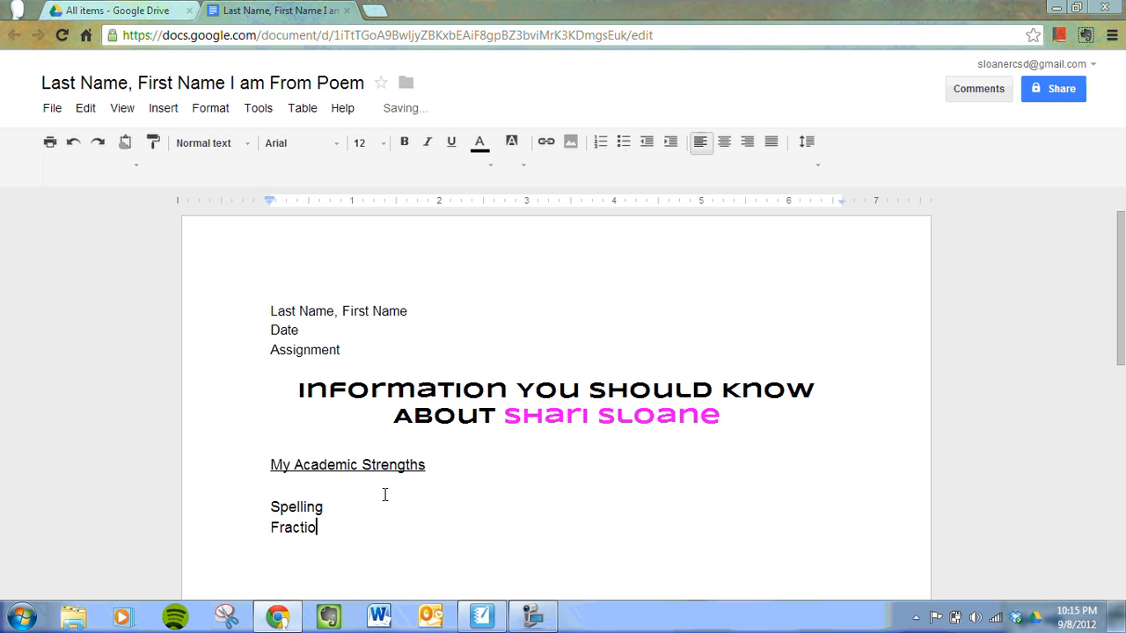
type("ns")
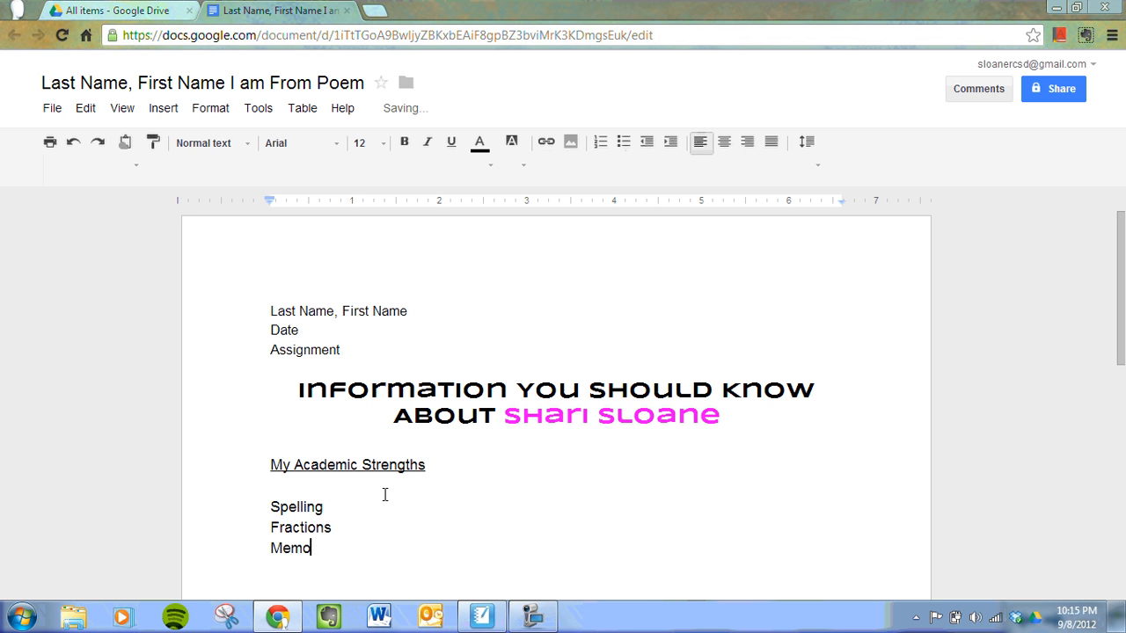
type("rization")
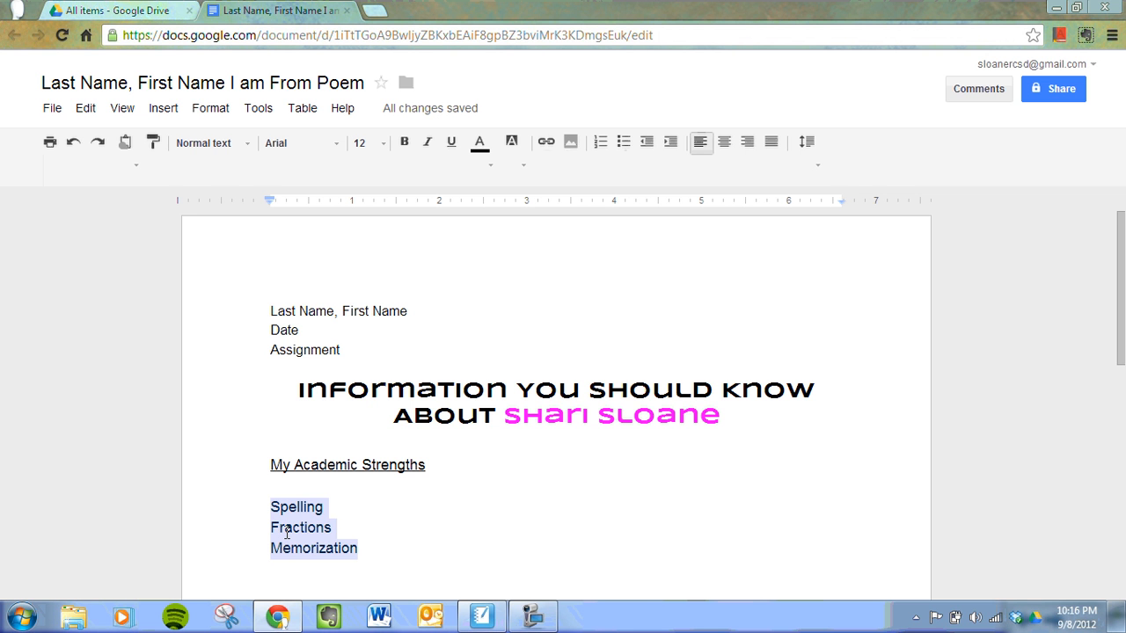
mouse_move(602, 141)
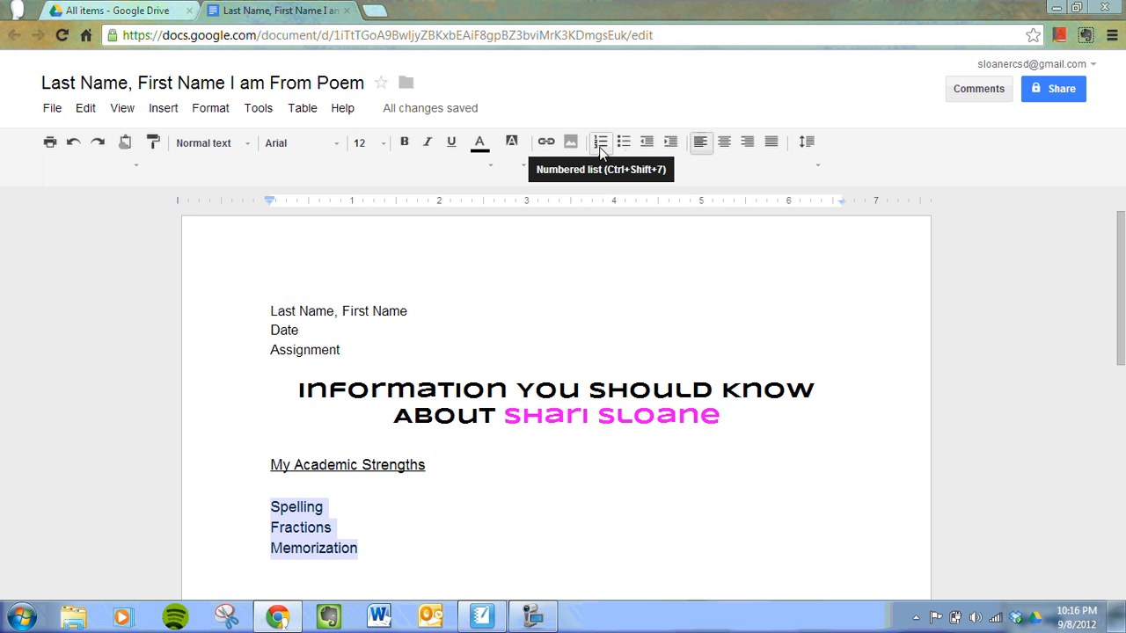
mouse_move(622, 141)
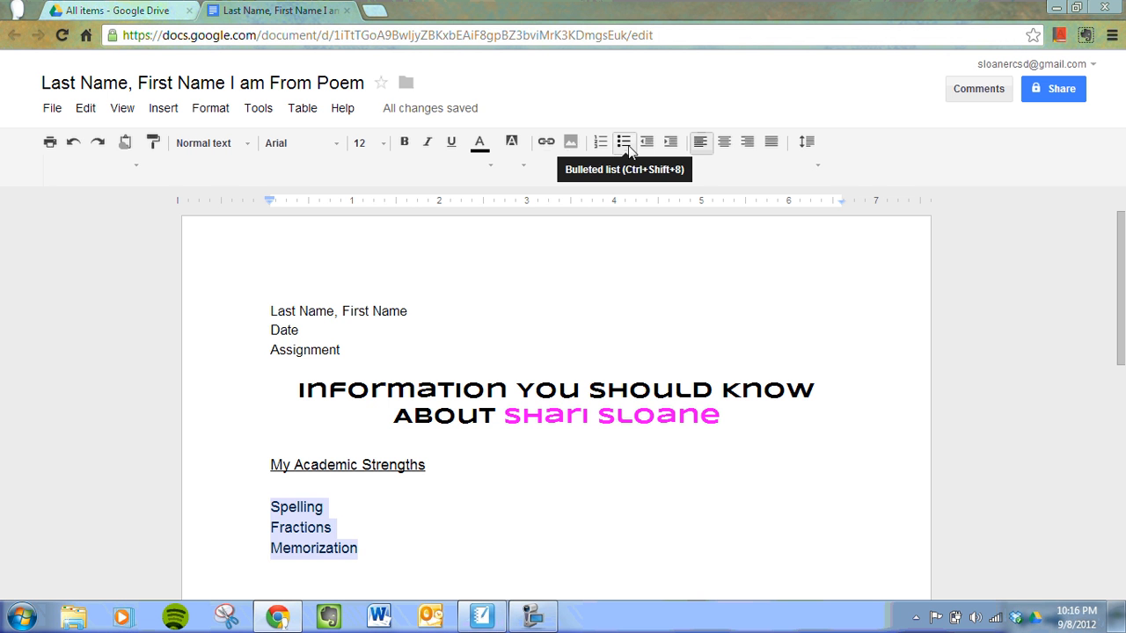
left_click(623, 141)
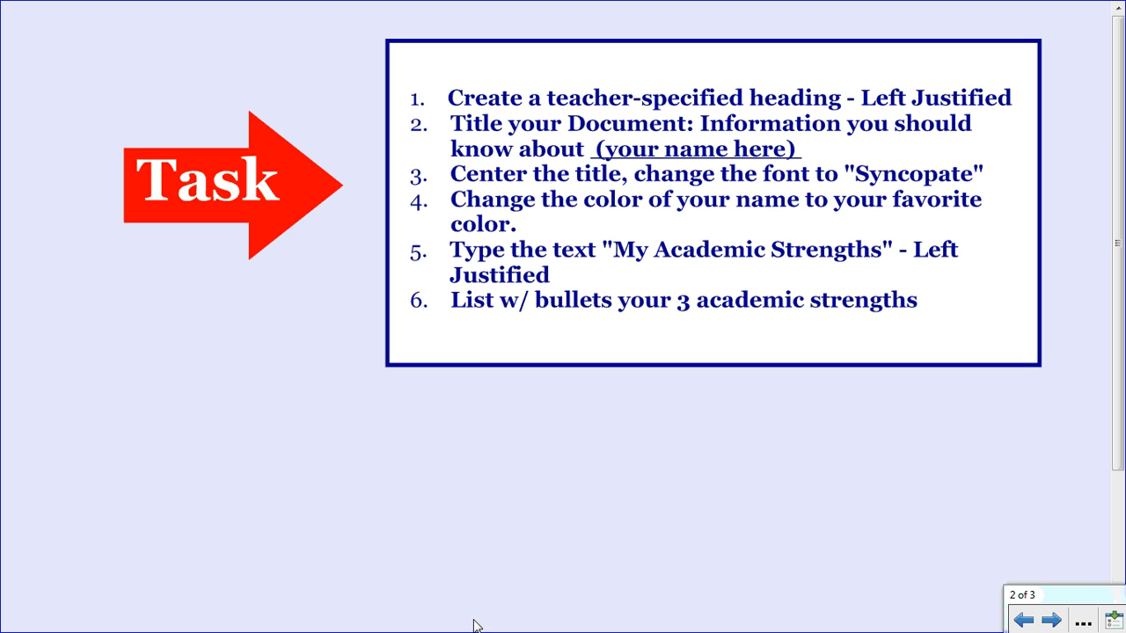
mouse_move(616, 473)
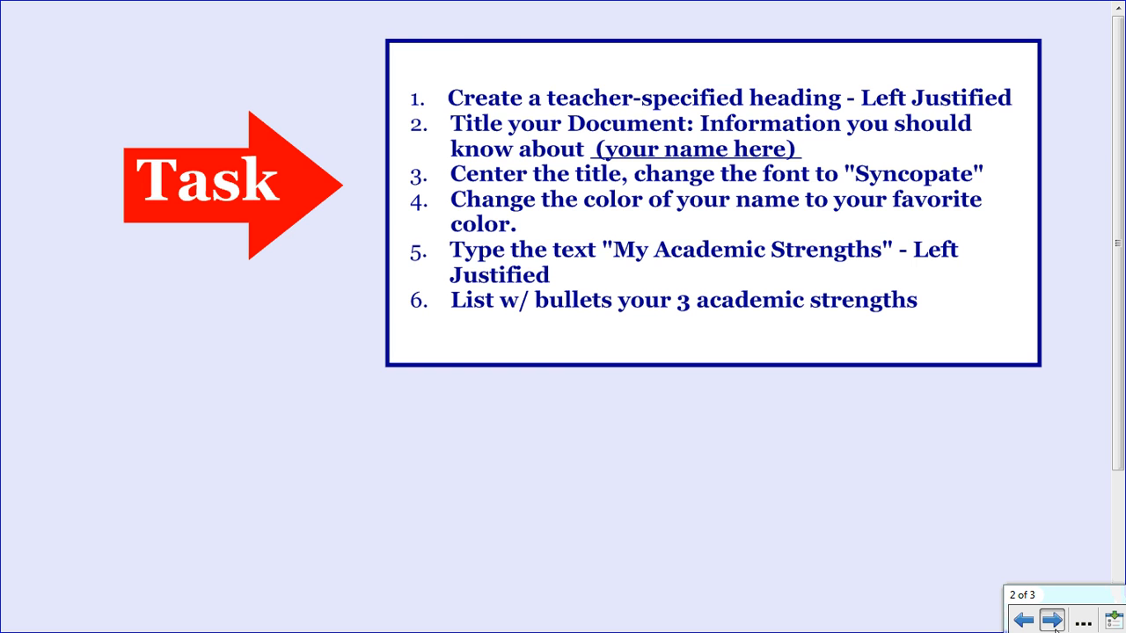
- Advance the slideshow to the final 'Thanks for watching!' slide
left_click(1052, 620)
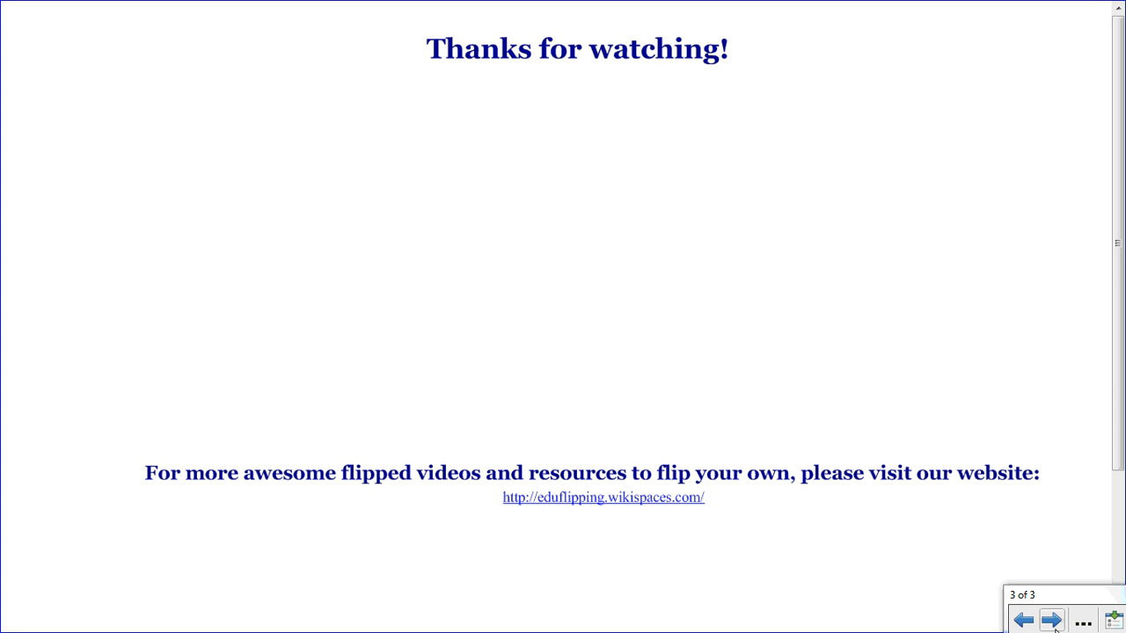